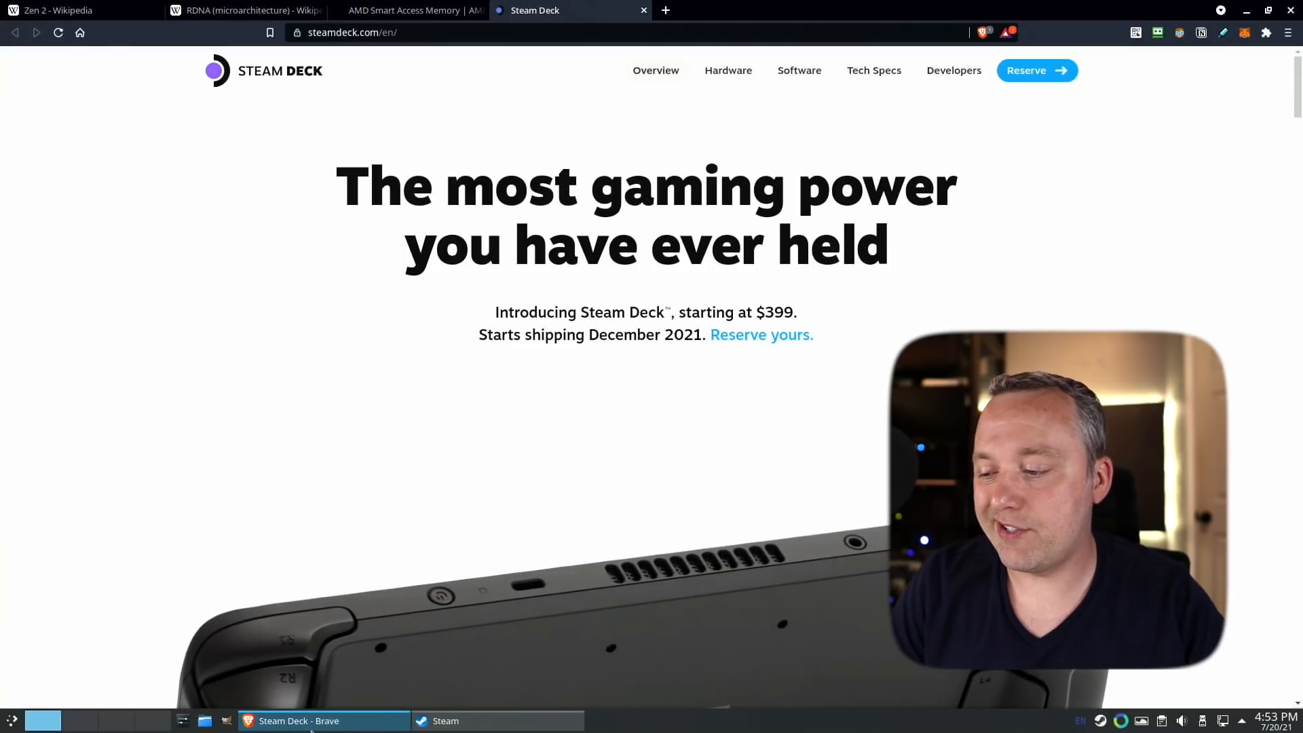
# Switch to the Steam client's Steam Deck reservation page showing the reserved $529 256GB model.
pyautogui.click(497, 720)
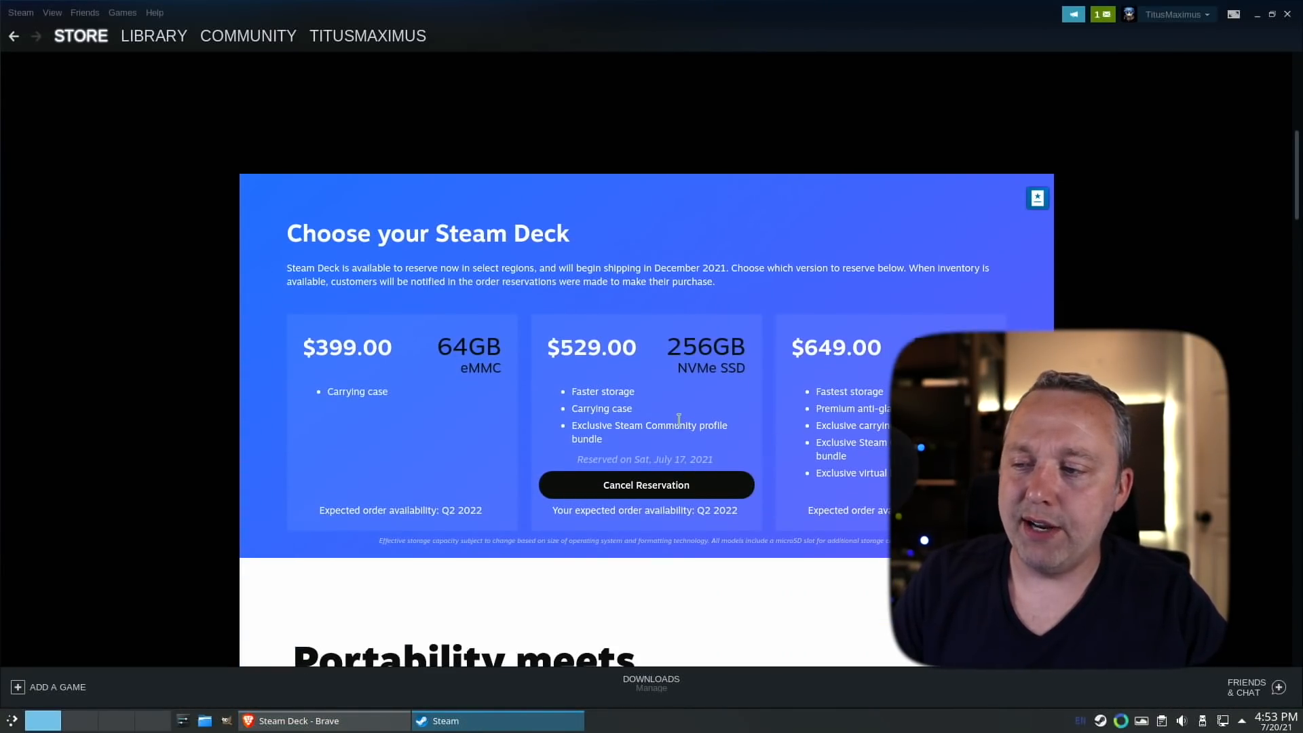
pyautogui.moveTo(734, 521)
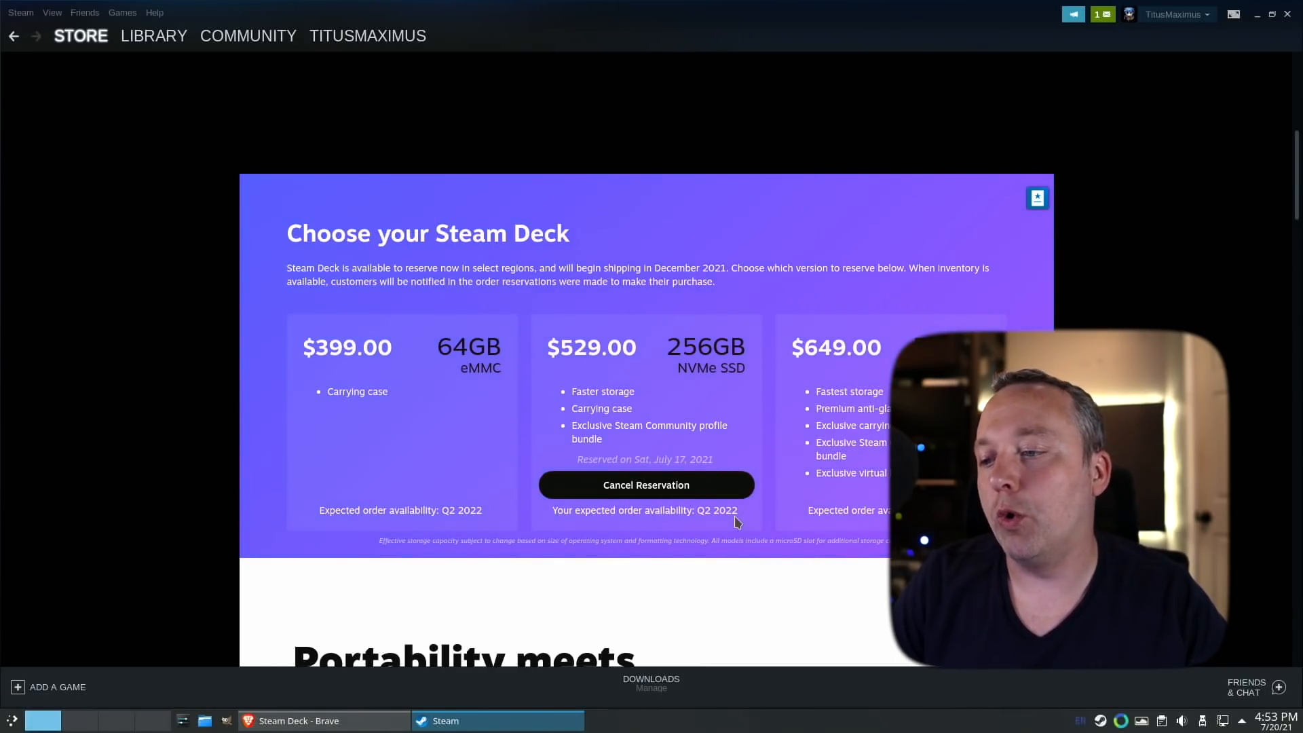
pyautogui.moveTo(652, 355)
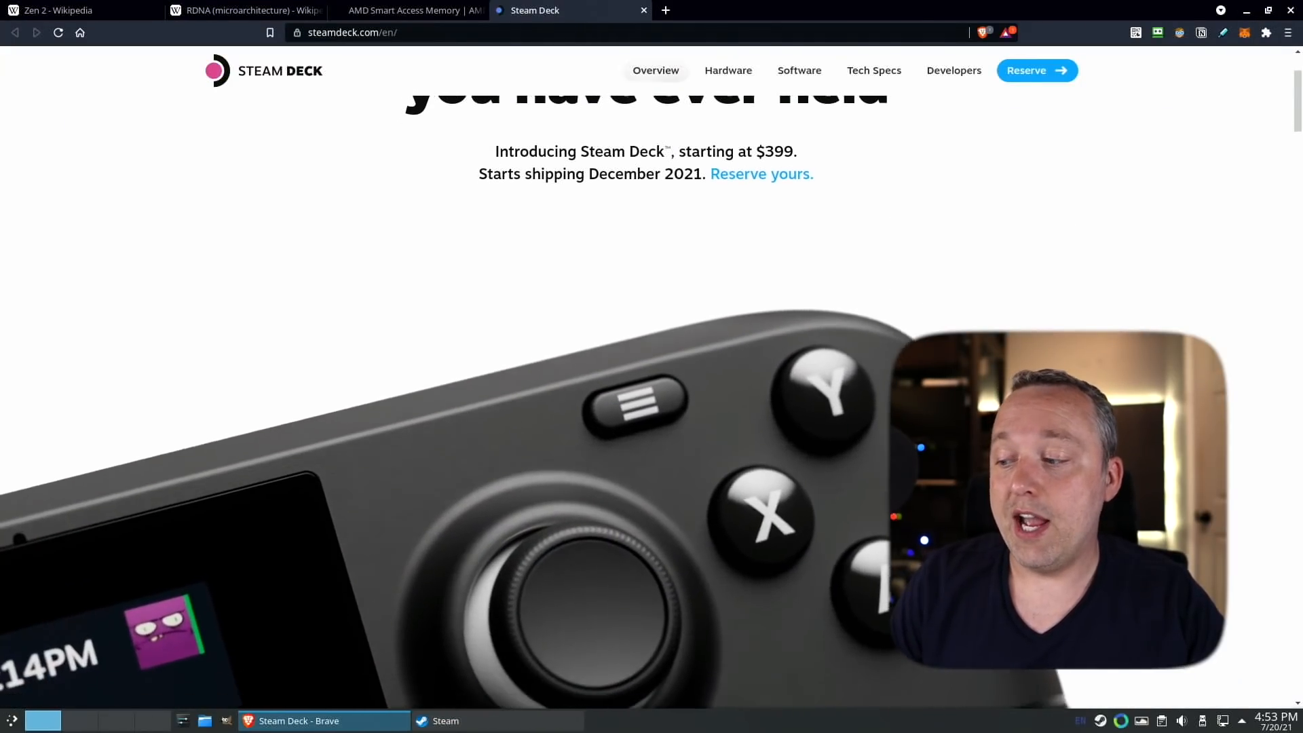
# Scroll steamdeck.com to the hardware section and 'Your Steam library is already on your Deck.'.
pyautogui.scroll(-3)
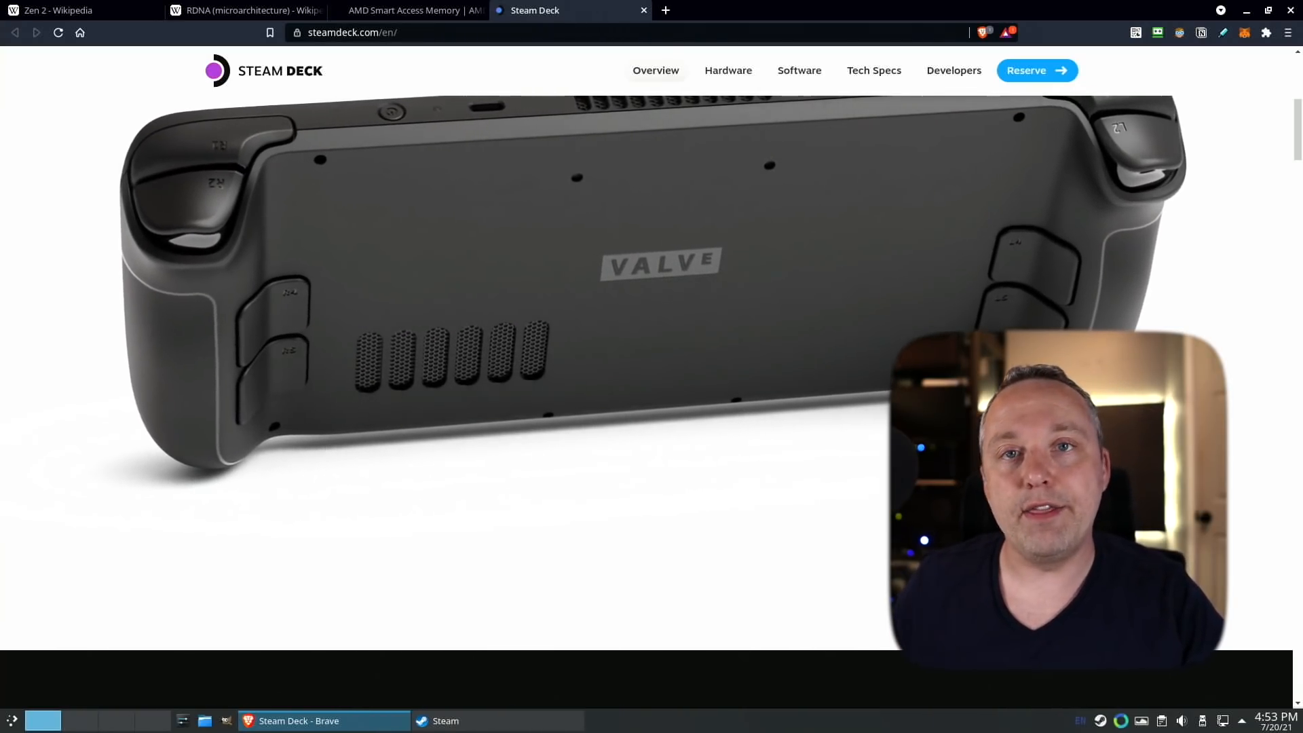
pyautogui.scroll(-3)
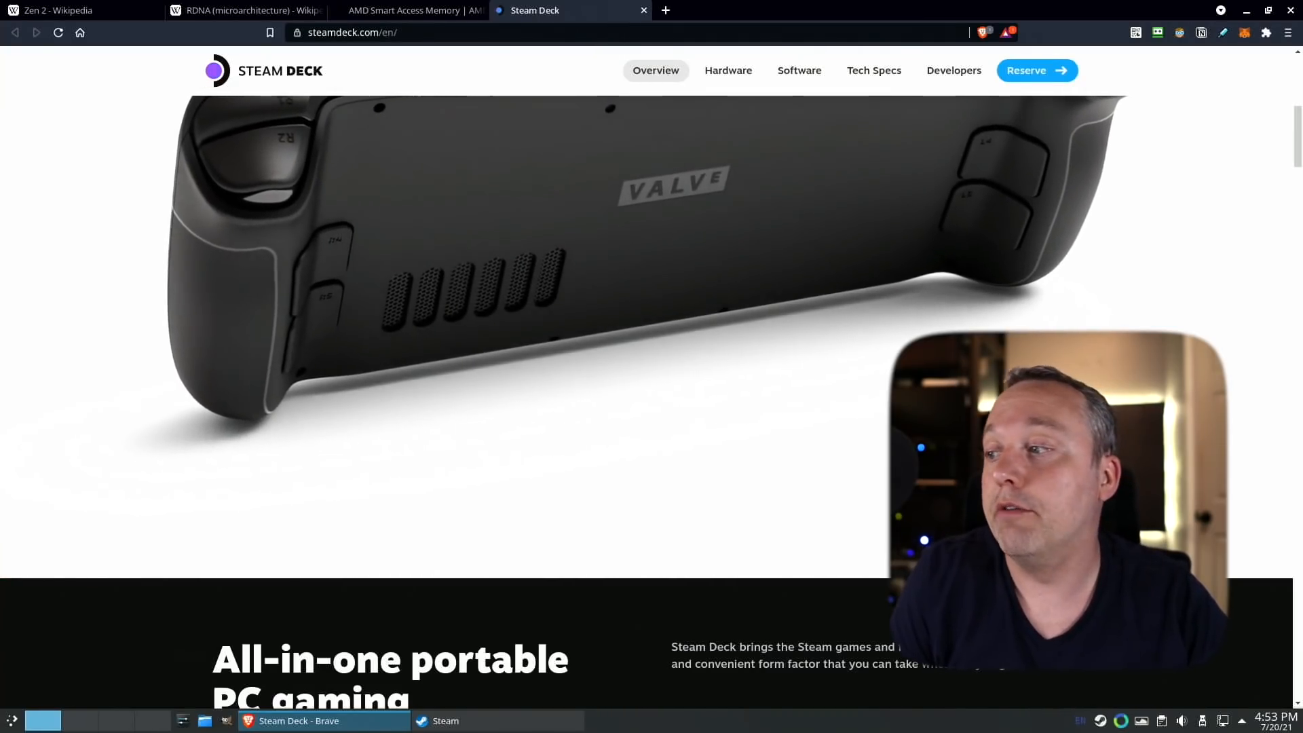
pyautogui.scroll(-3)
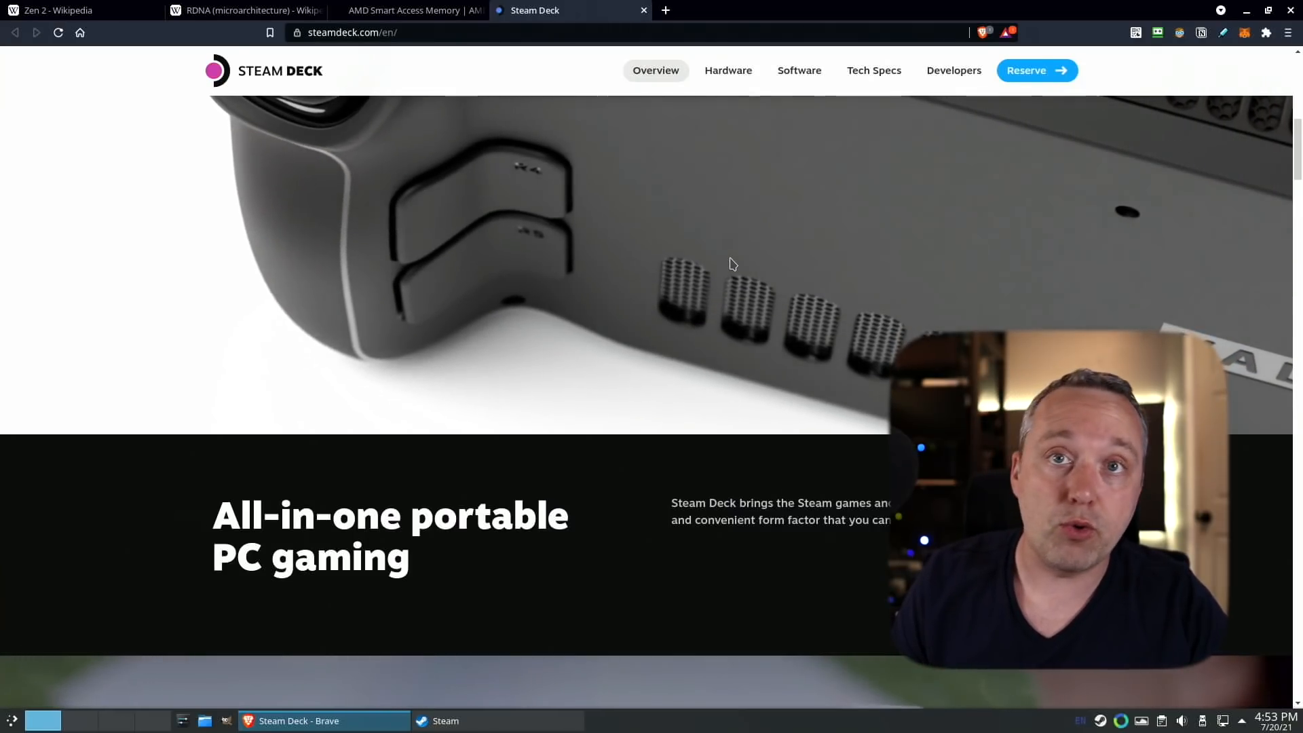
pyautogui.scroll(-3)
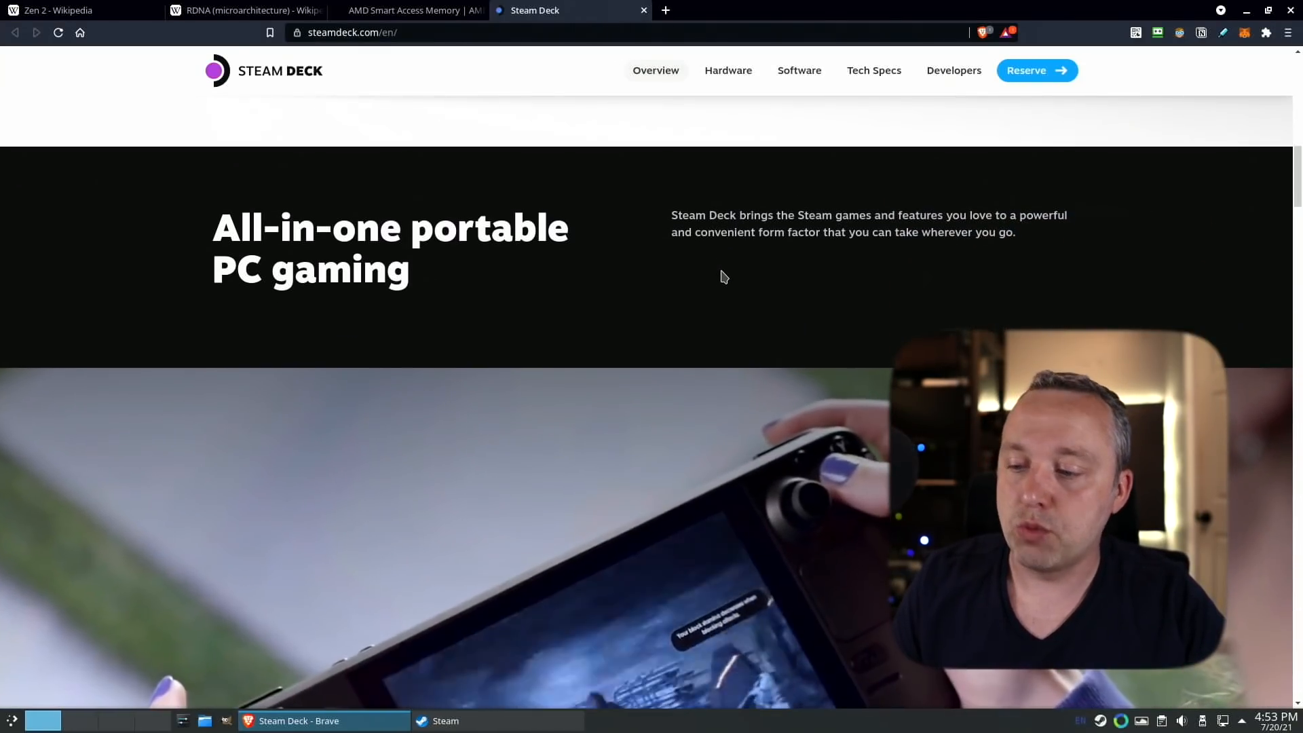
pyautogui.scroll(-3)
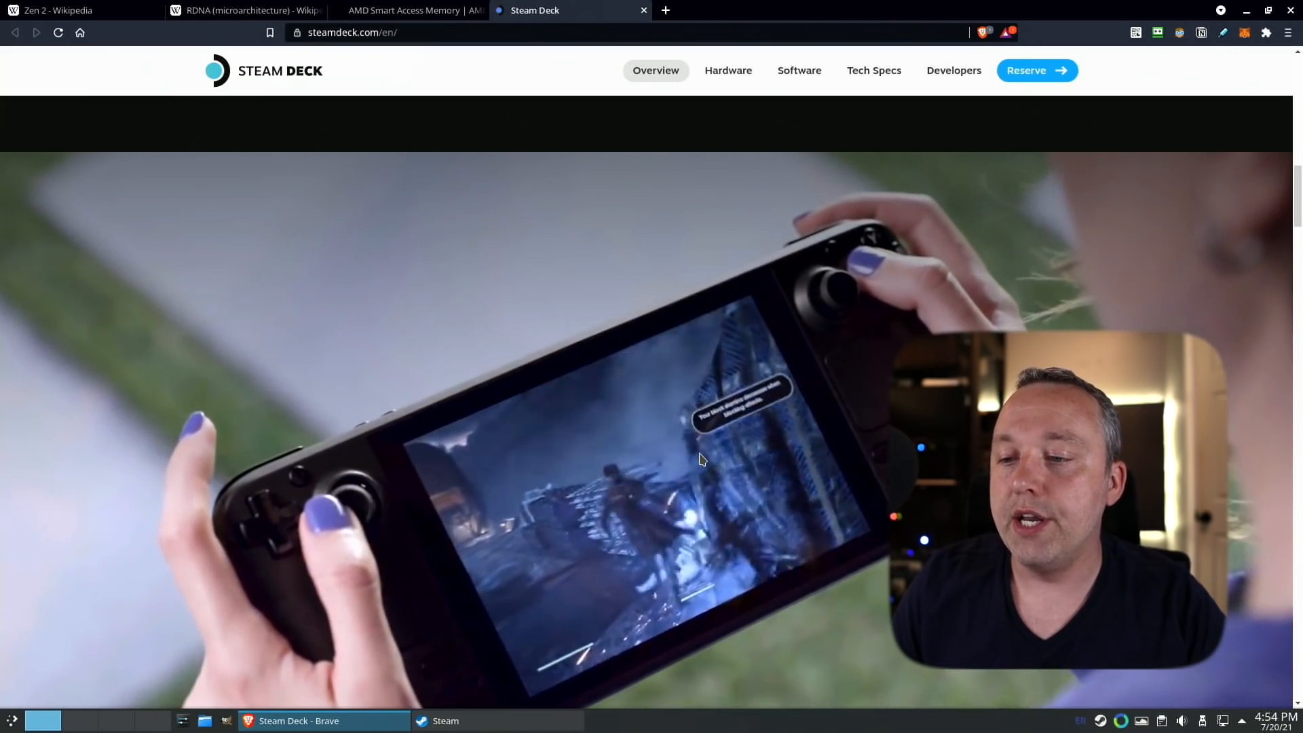
pyautogui.scroll(-3)
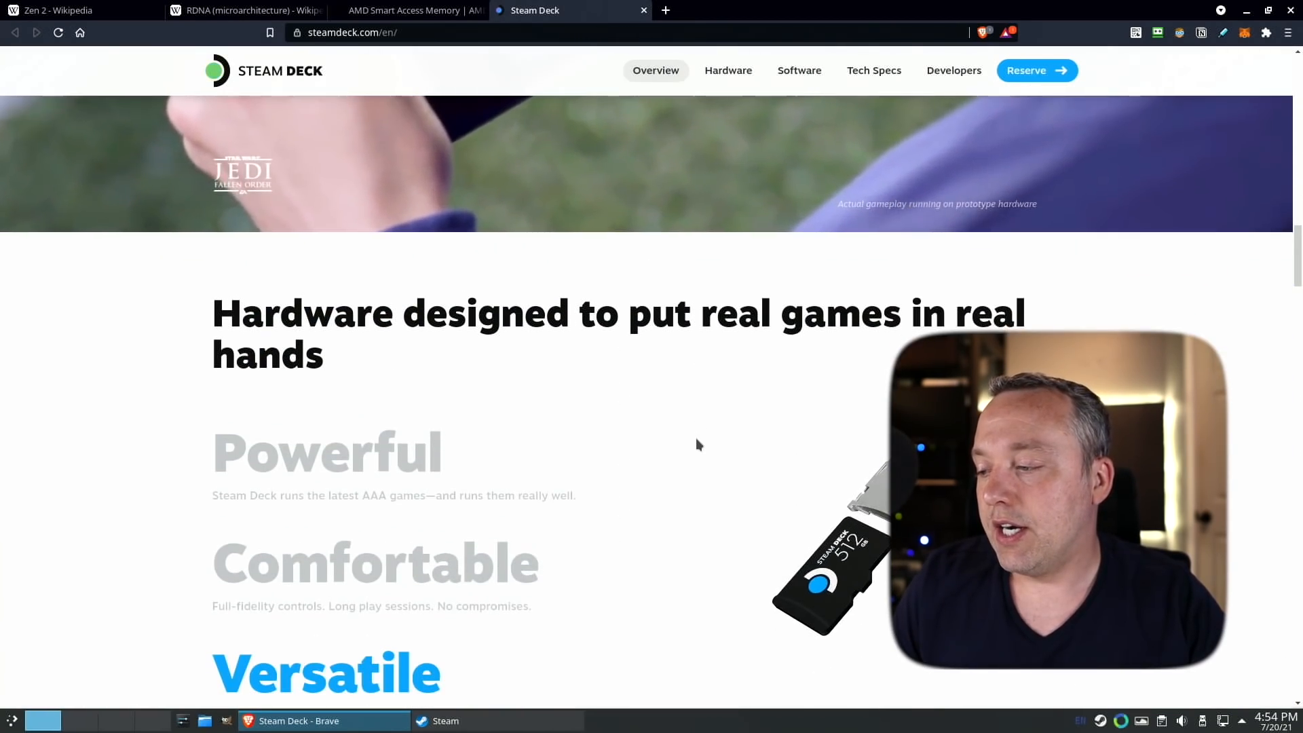
pyautogui.scroll(-3)
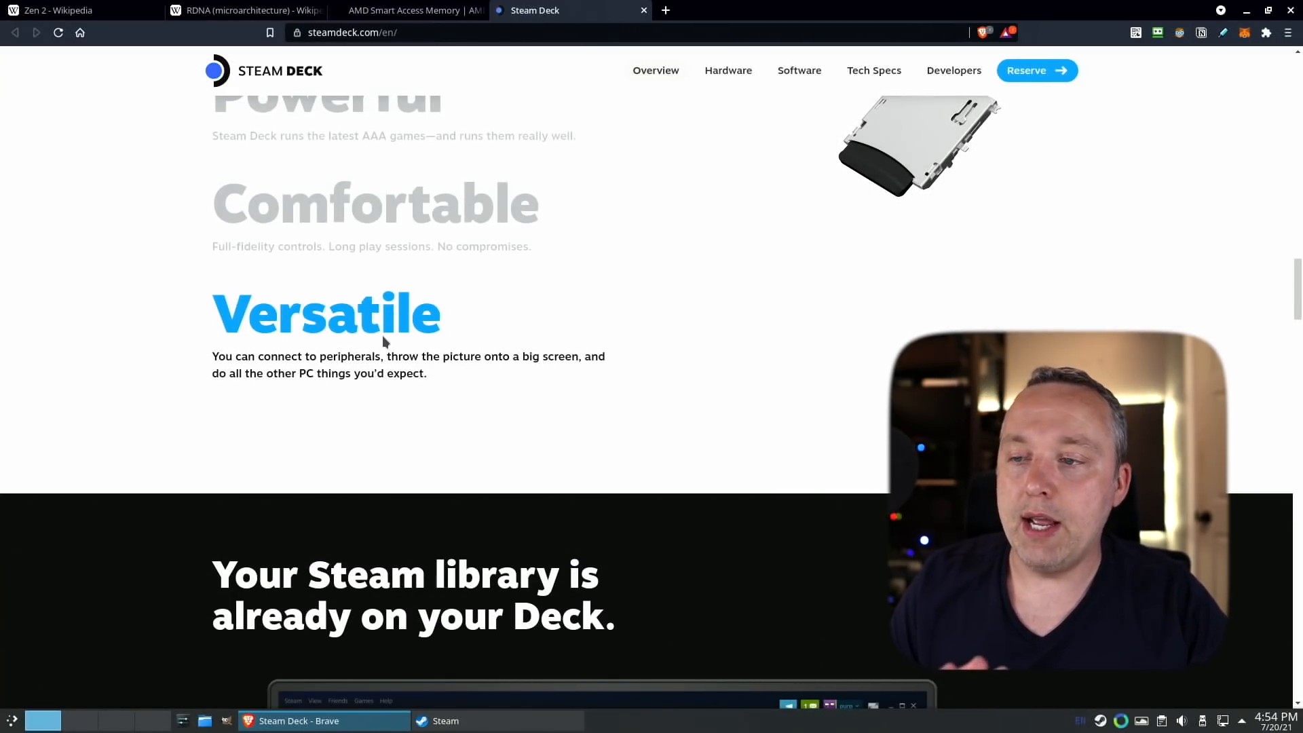
pyautogui.moveTo(386, 353)
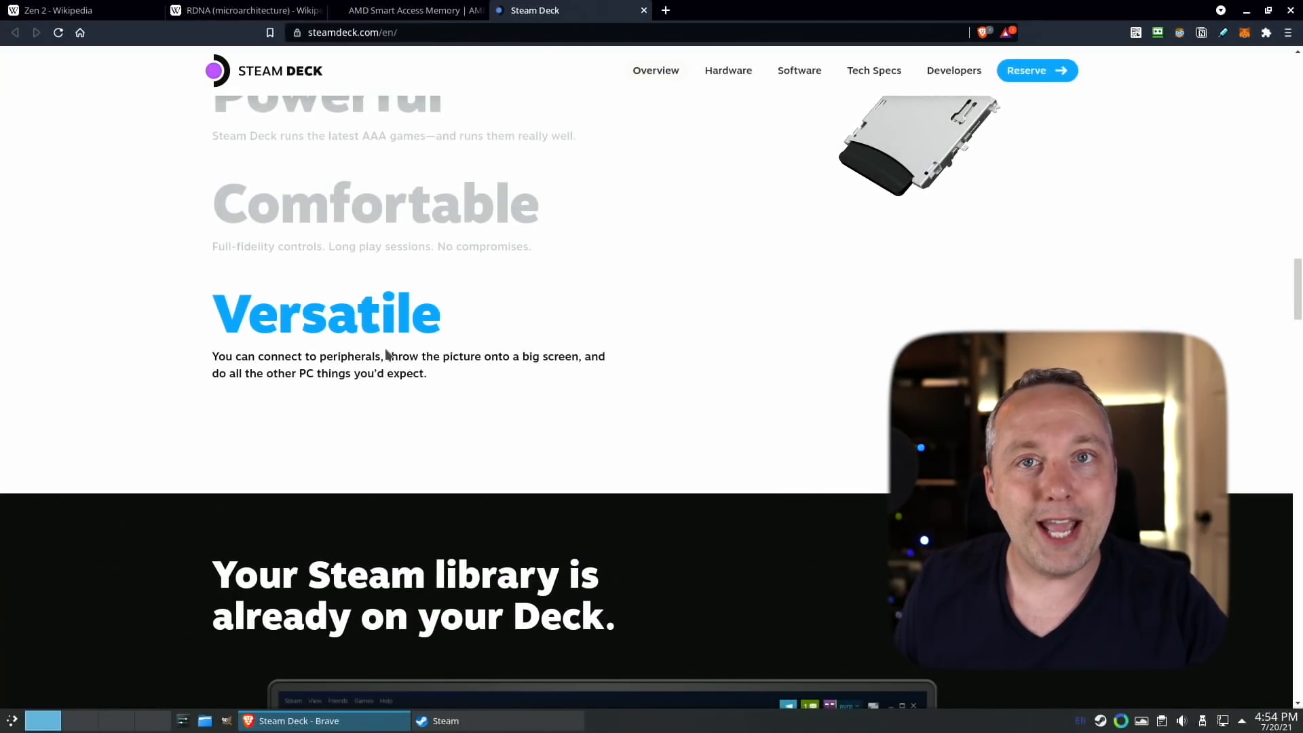
pyautogui.moveTo(747, 311)
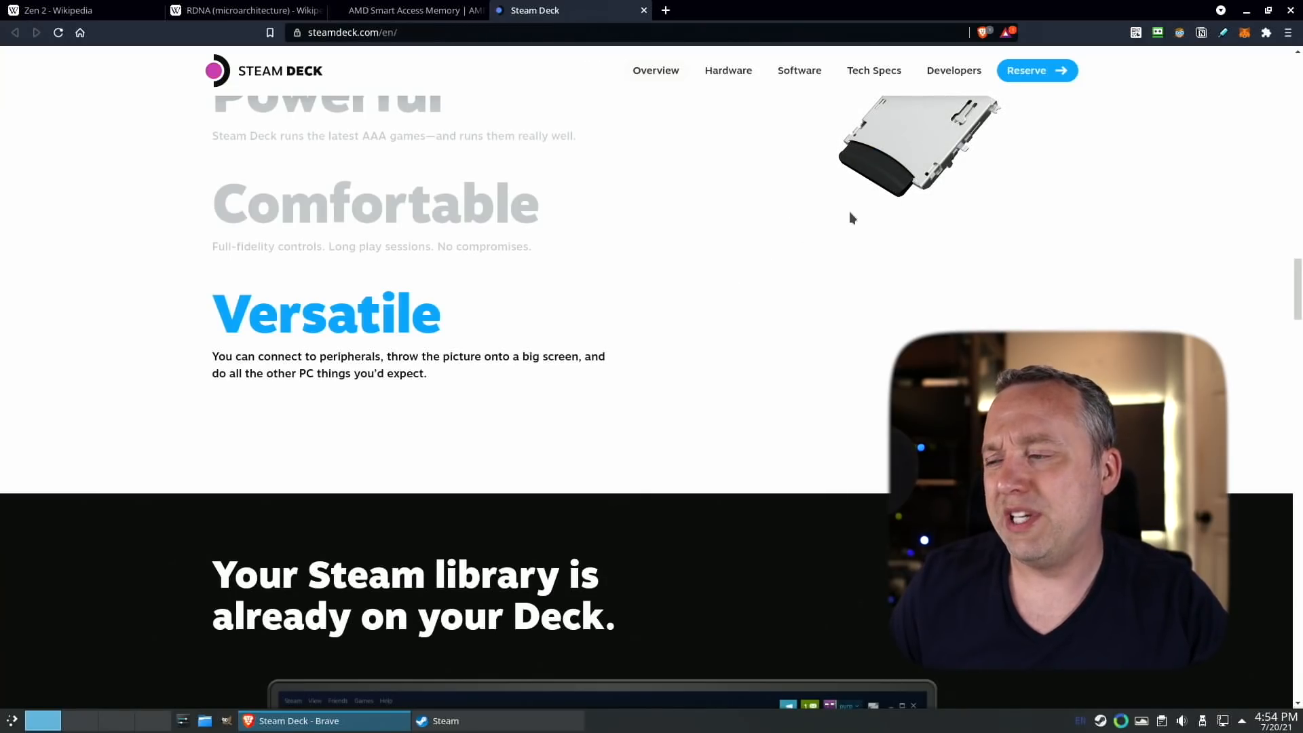
pyautogui.moveTo(890, 260)
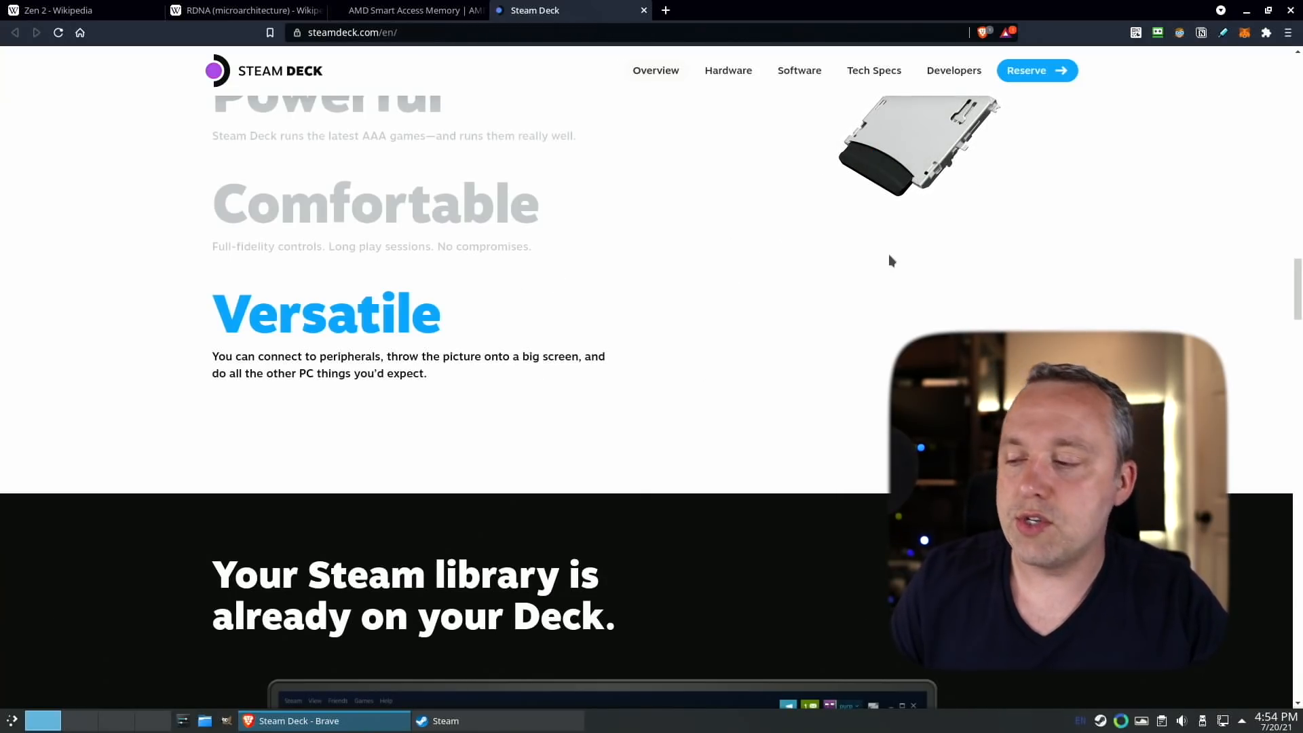
# Scroll steamdeck.com past storage options and regional availability, then go to the Zen 2 Wikipedia tab.
pyautogui.scroll(-3)
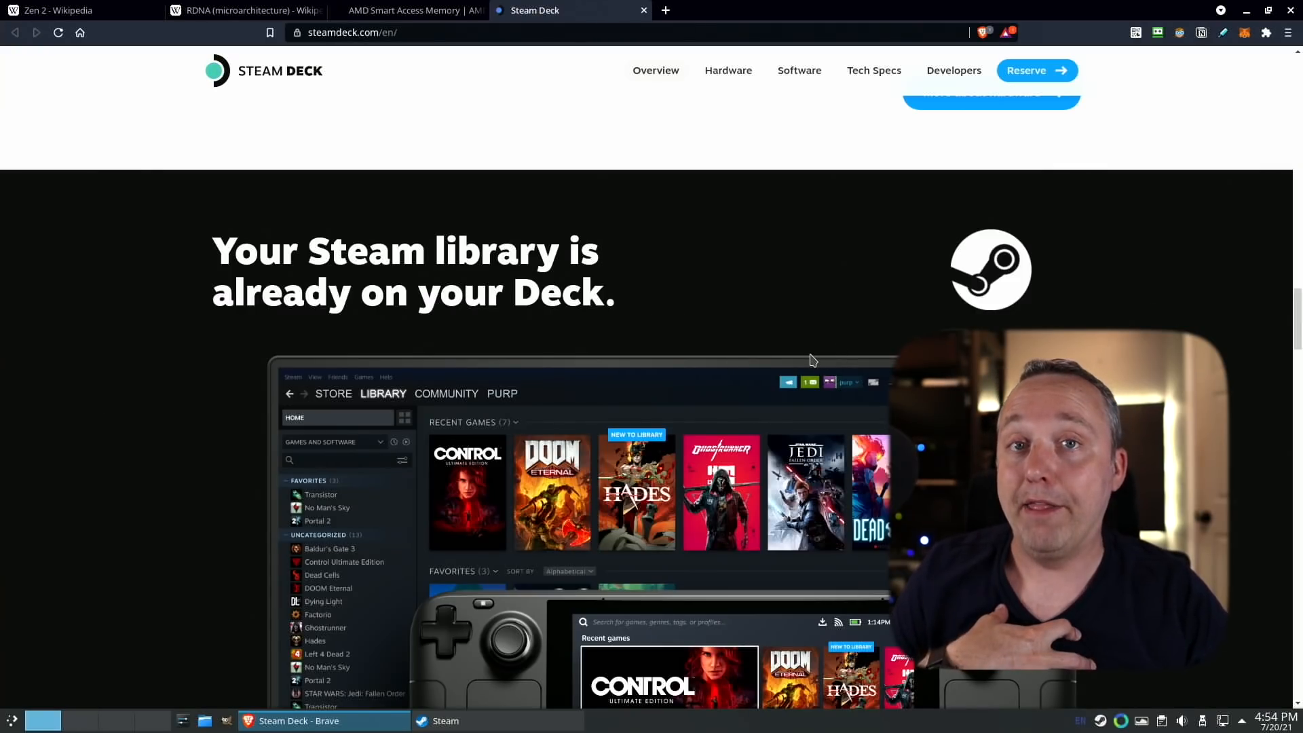
pyautogui.scroll(-3)
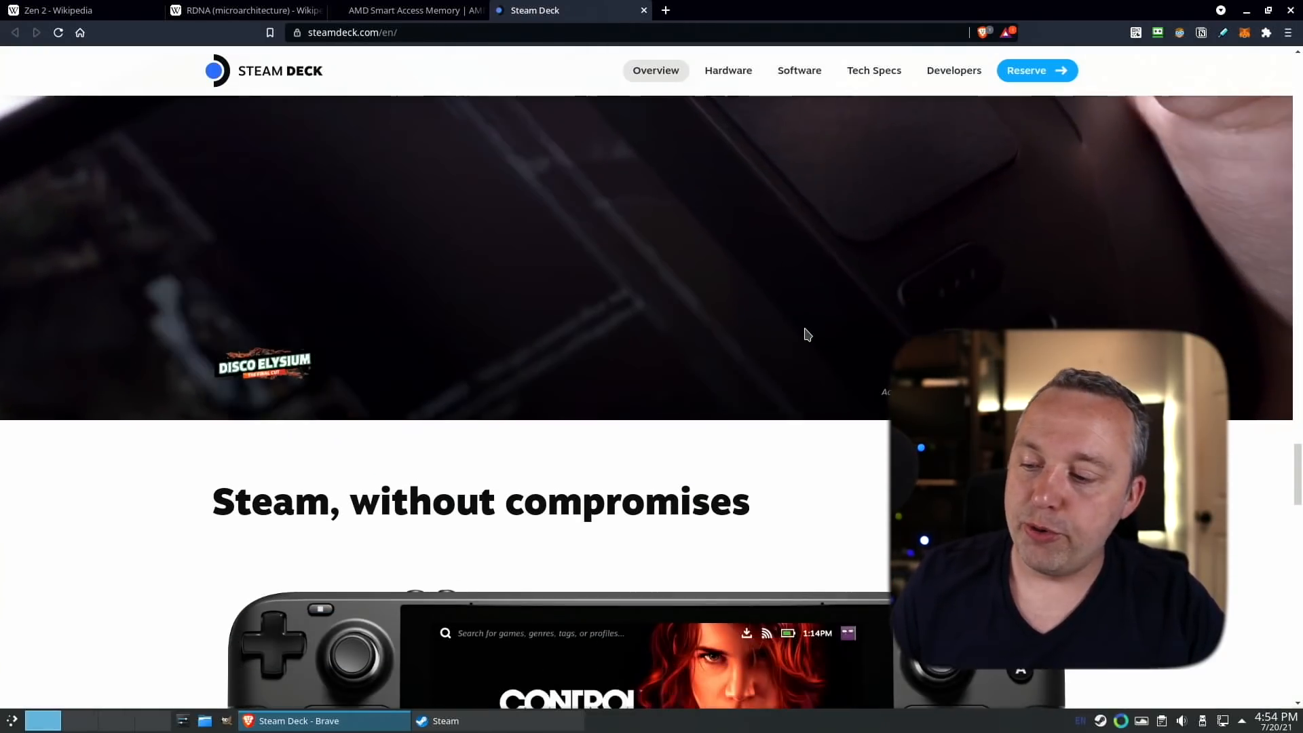
pyautogui.scroll(-3)
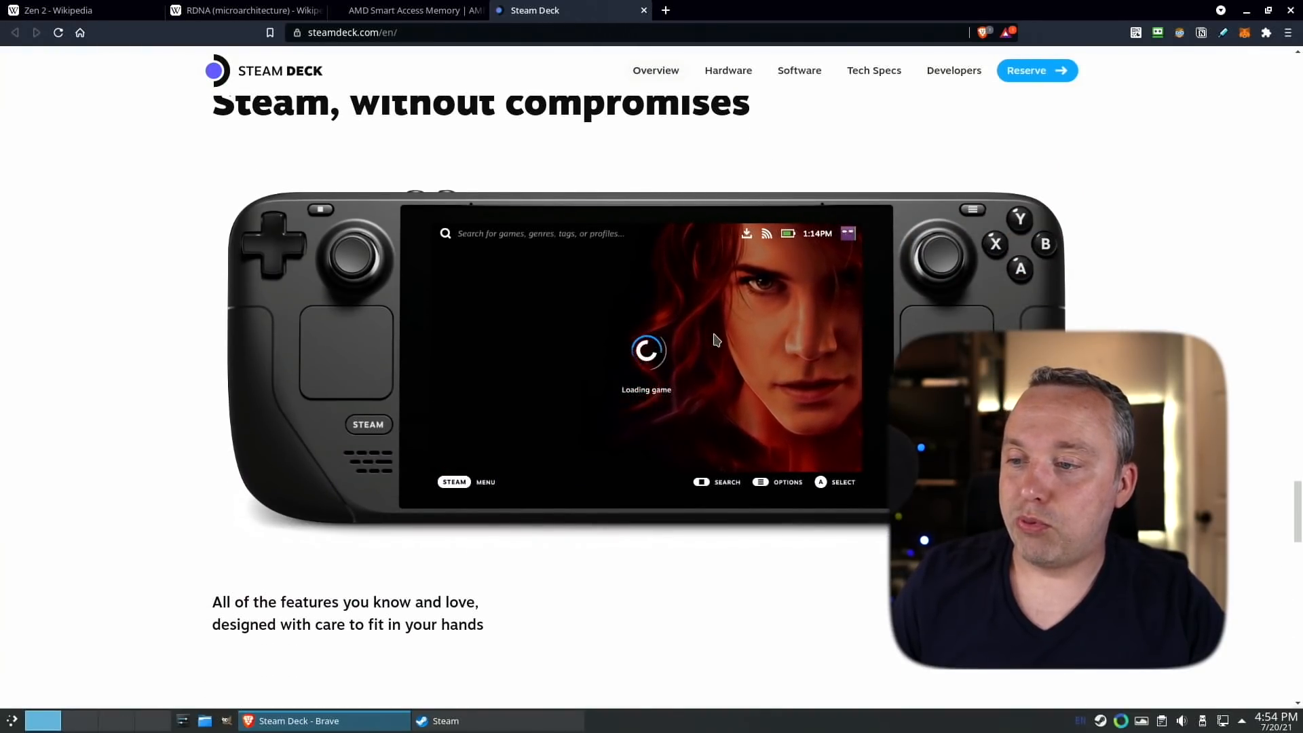
pyautogui.scroll(-3)
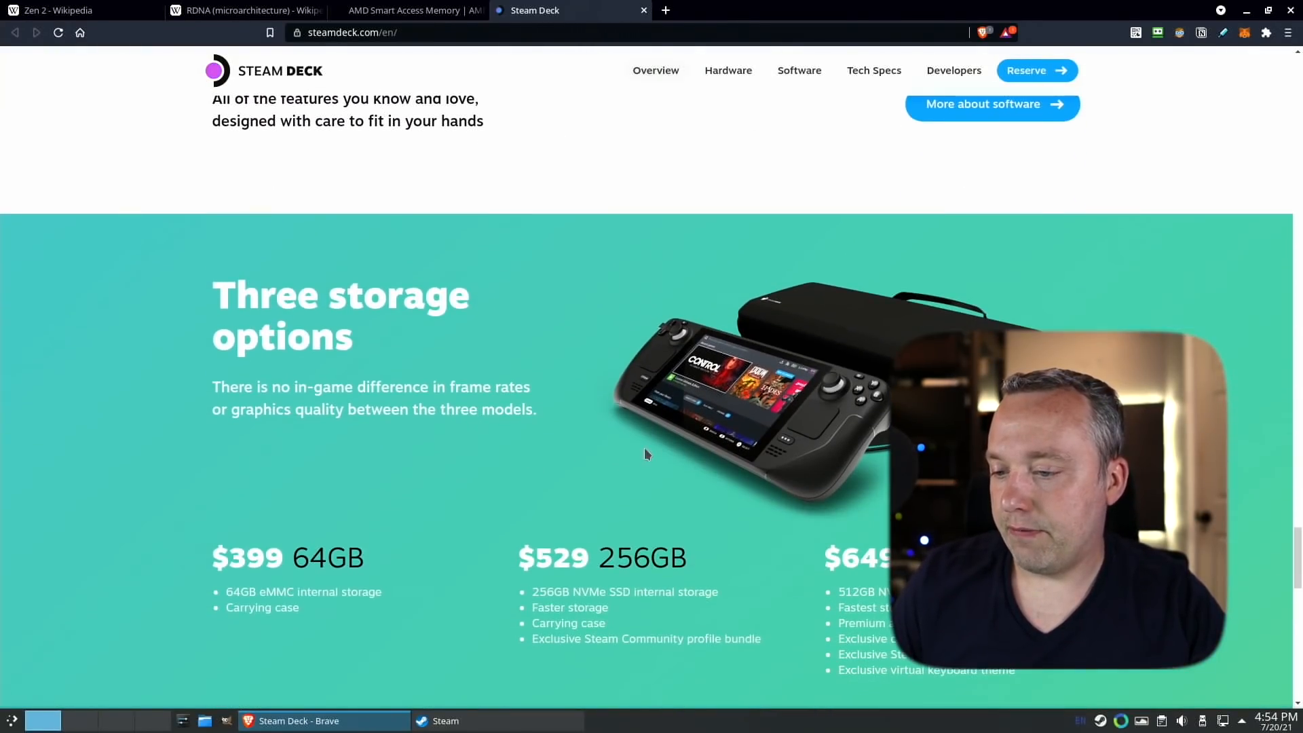
pyautogui.scroll(-3)
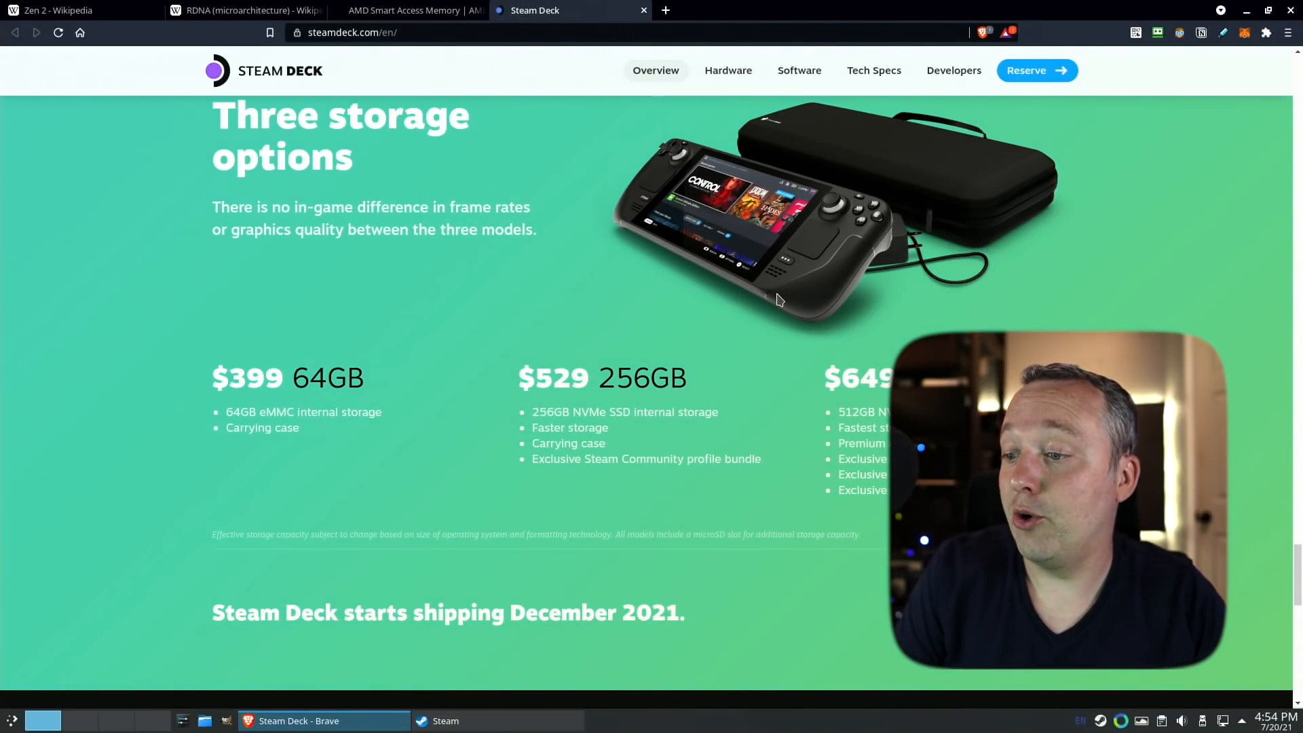
pyautogui.scroll(-3)
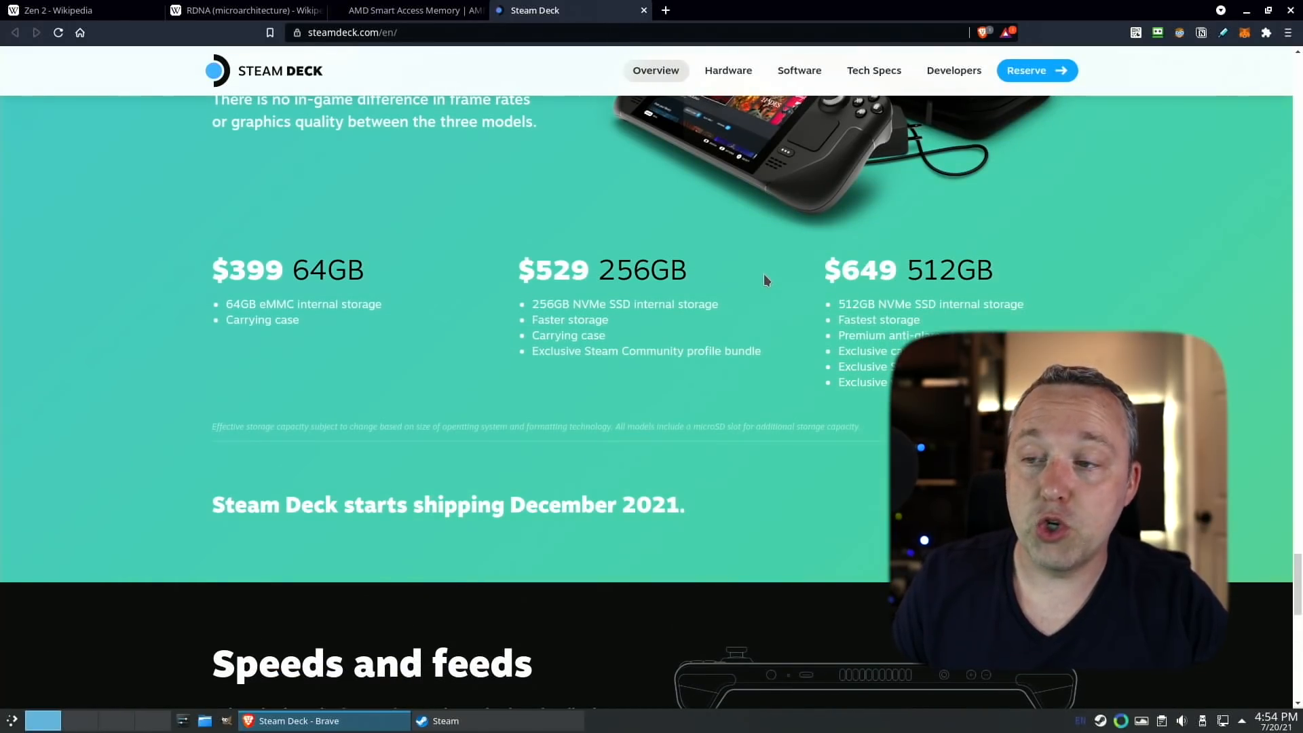
pyautogui.scroll(-3)
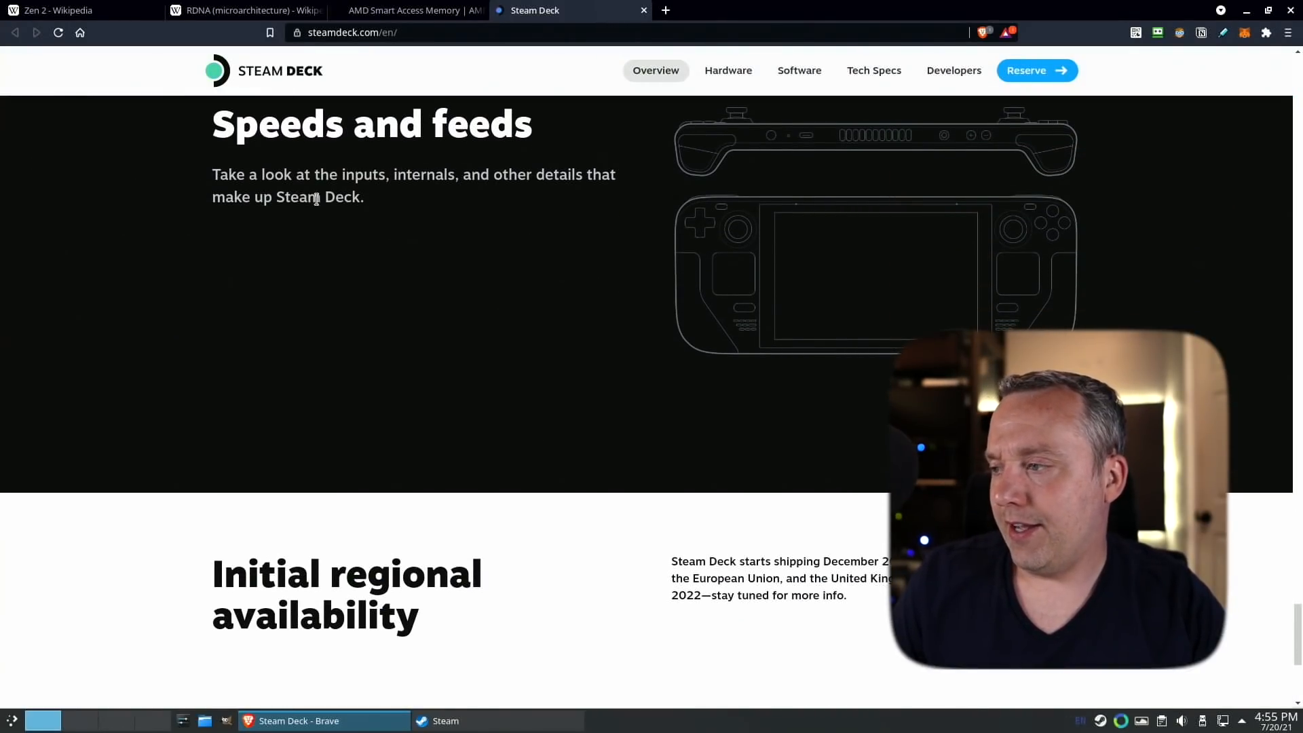
pyautogui.scroll(-3)
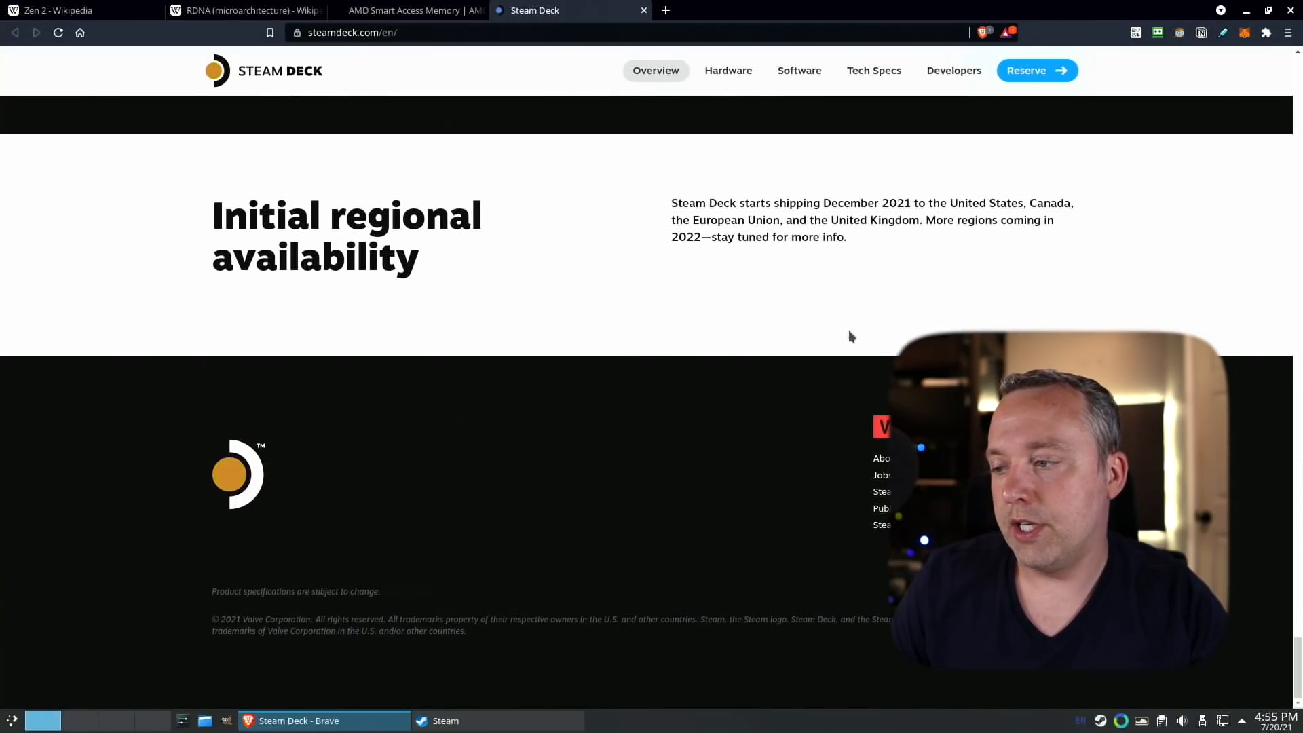
pyautogui.click(75, 10)
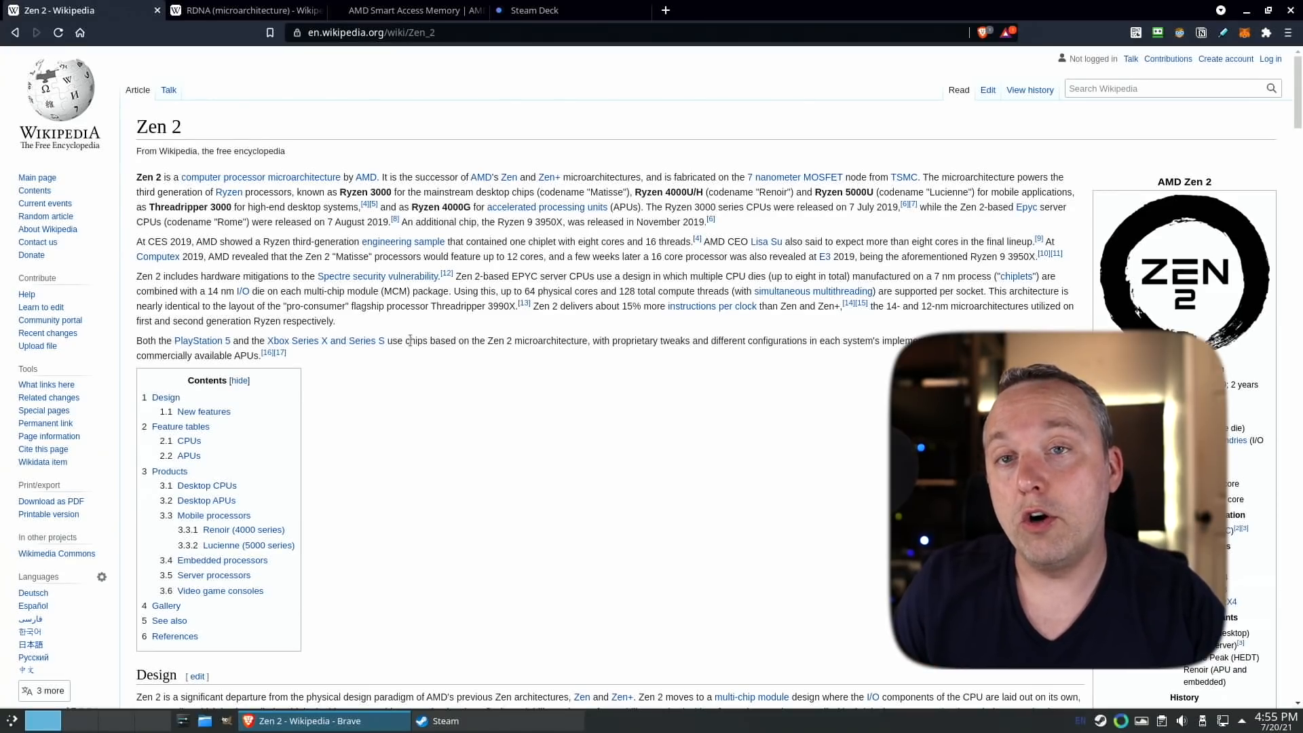
pyautogui.moveTo(382, 374)
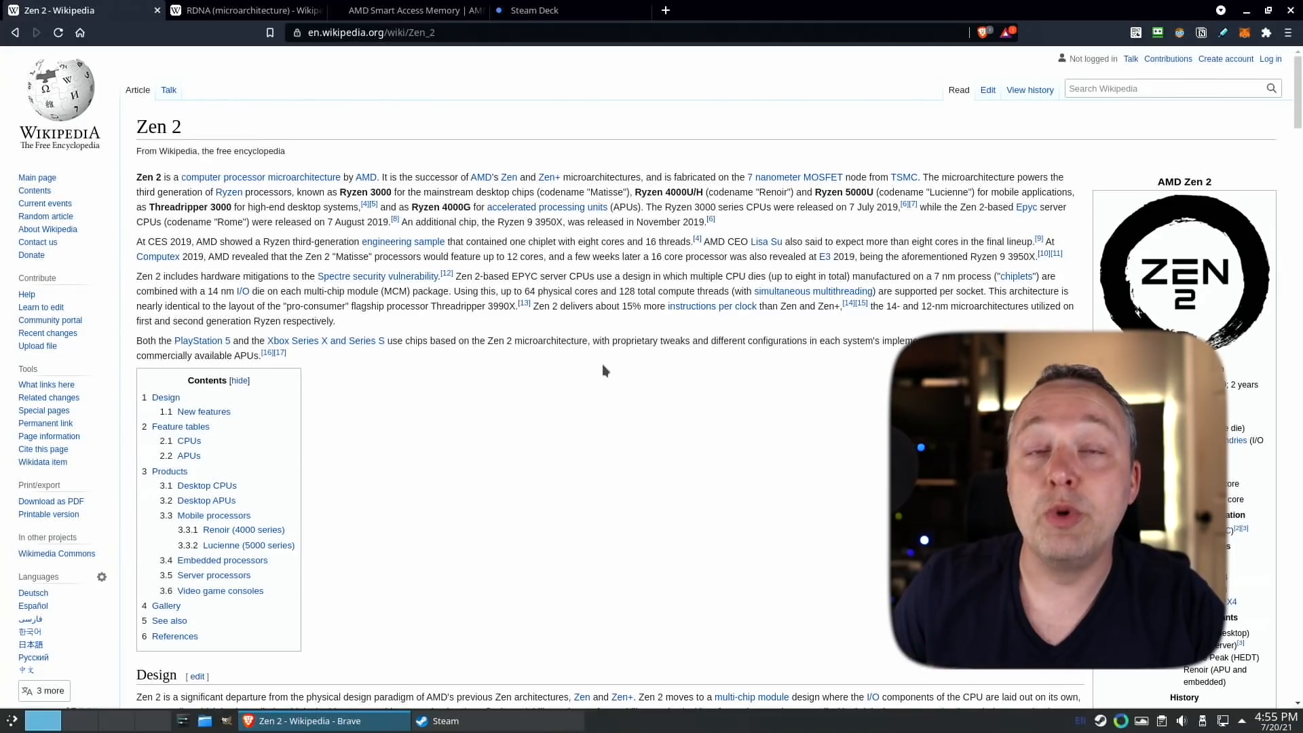
# Scroll through the Zen 2 desktop CPU and APU tables, then go to the RDNA article.
pyautogui.scroll(-3)
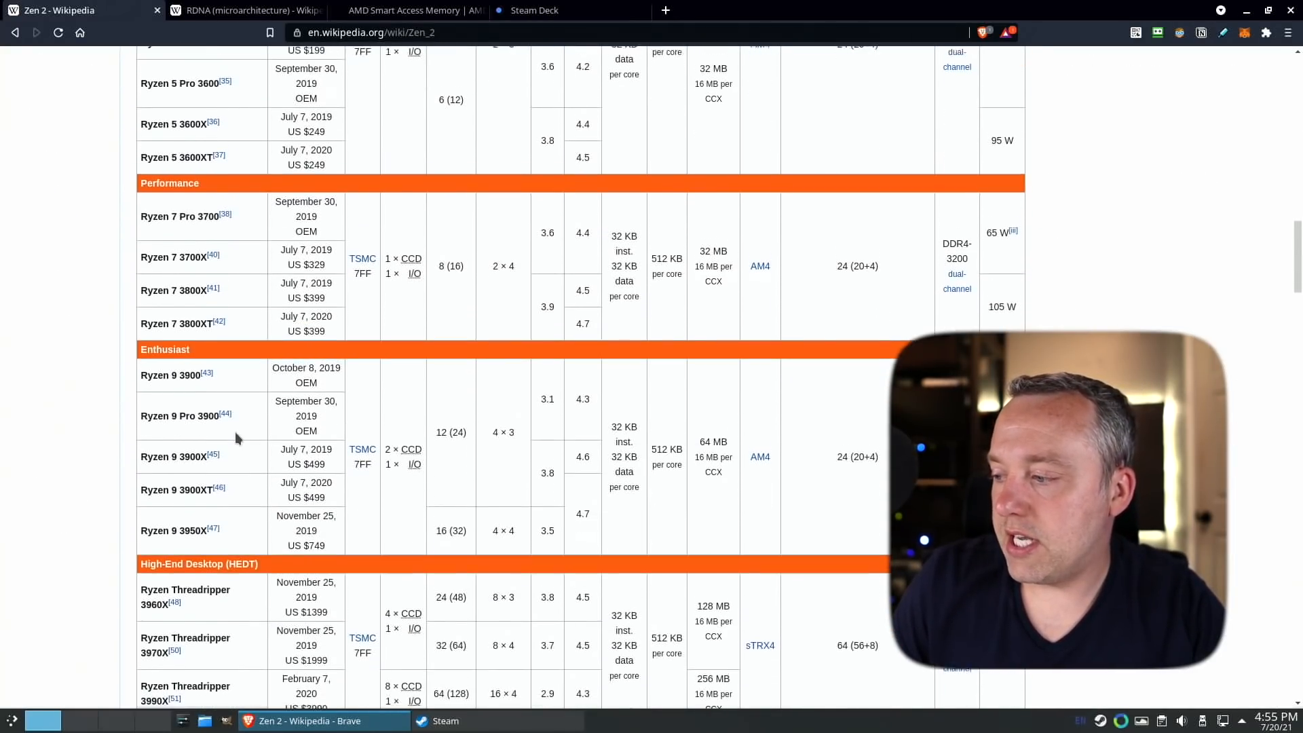
pyautogui.scroll(-3)
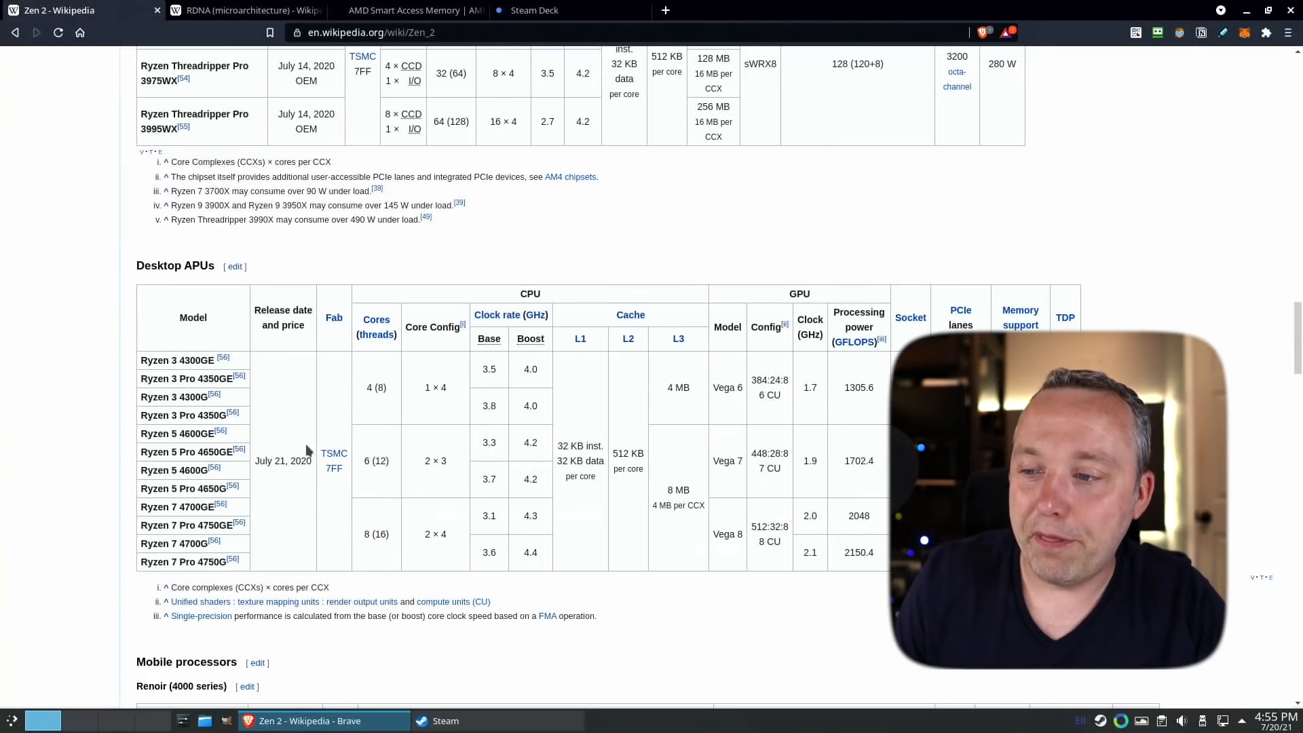
pyautogui.moveTo(392, 396)
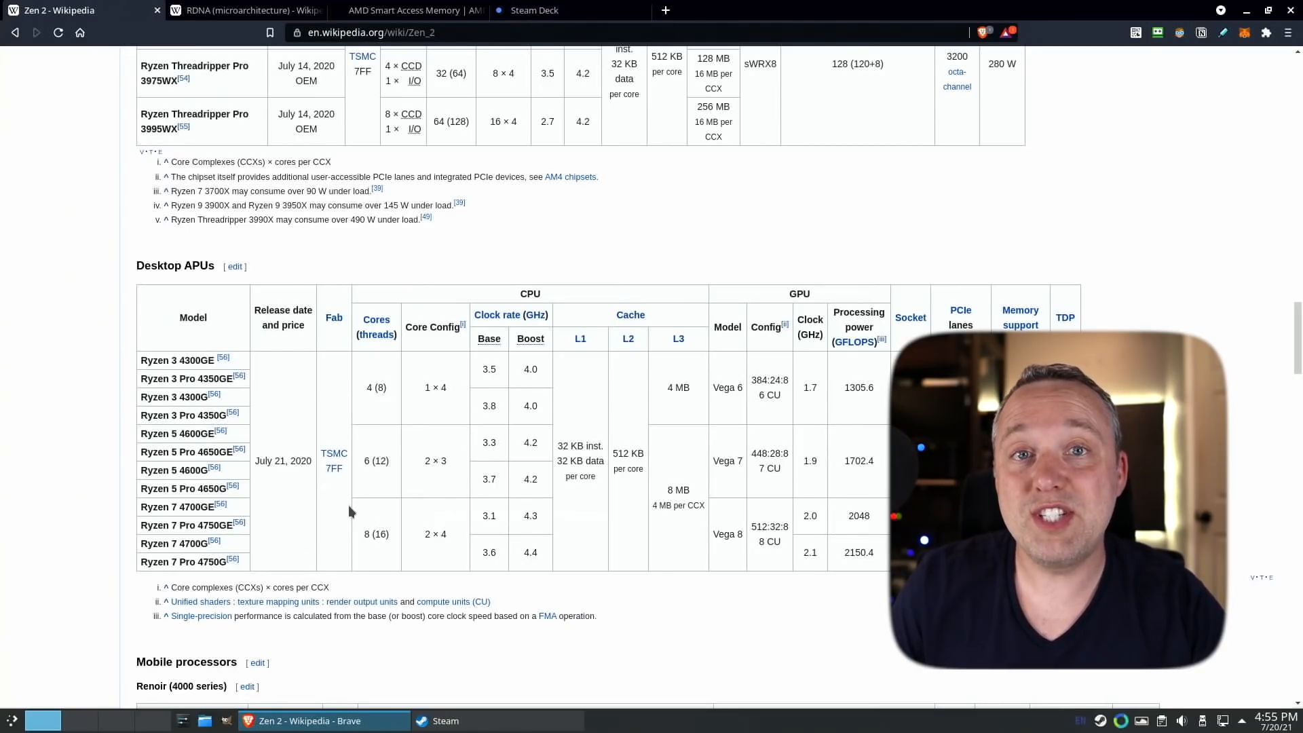
pyautogui.click(245, 10)
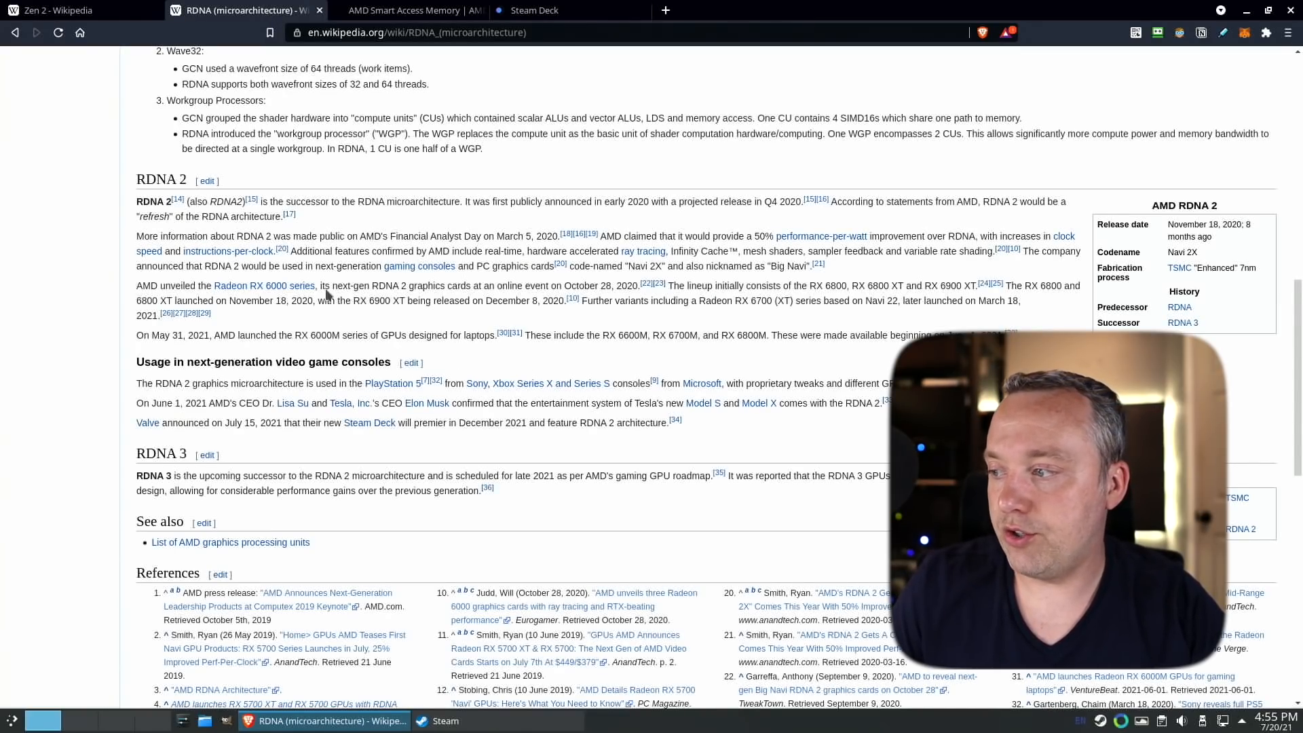
pyautogui.moveTo(566, 361)
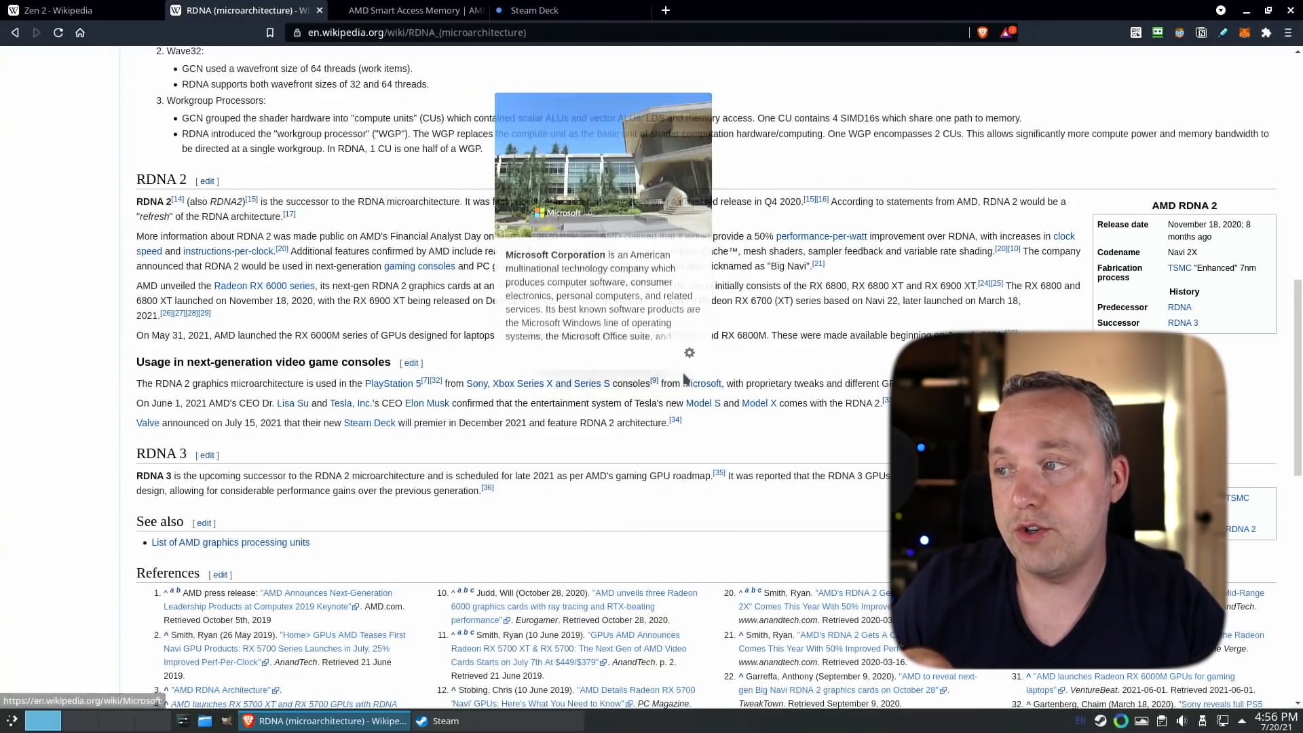
pyautogui.click(405, 10)
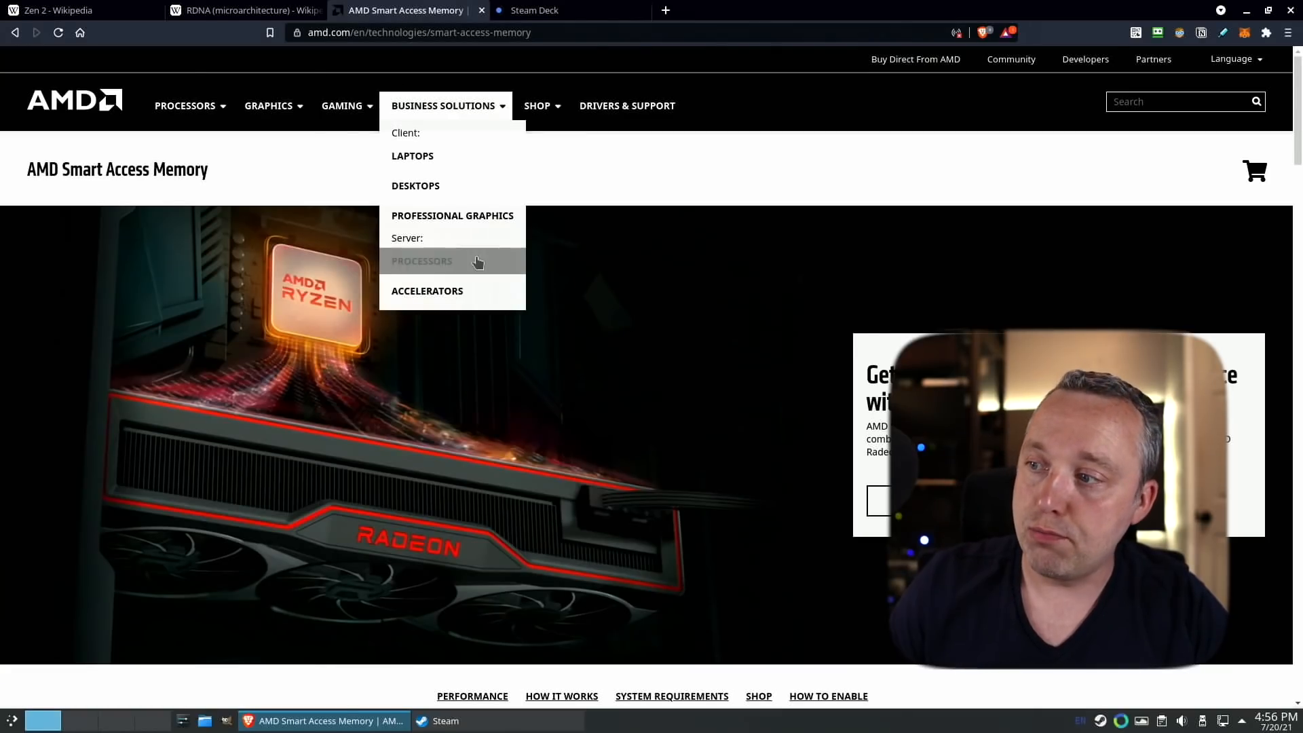
pyautogui.scroll(-3)
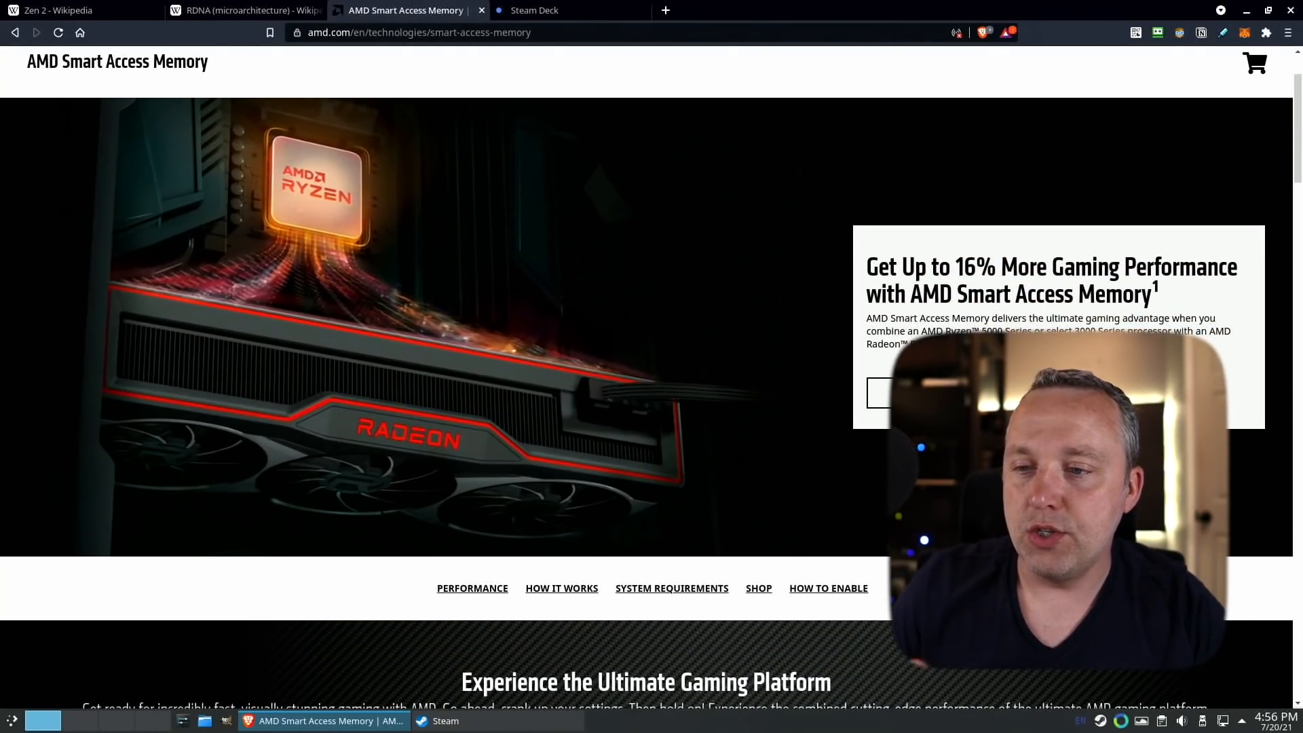
pyautogui.scroll(-3)
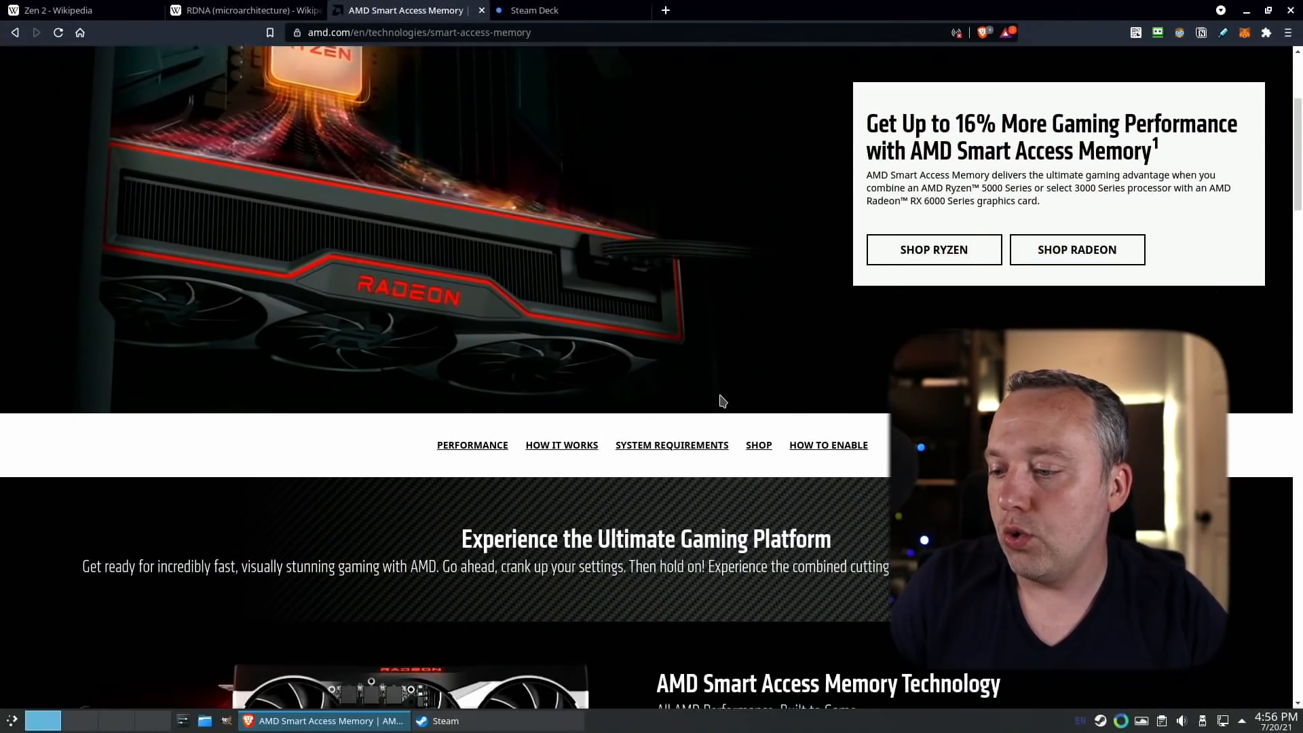
pyautogui.scroll(-3)
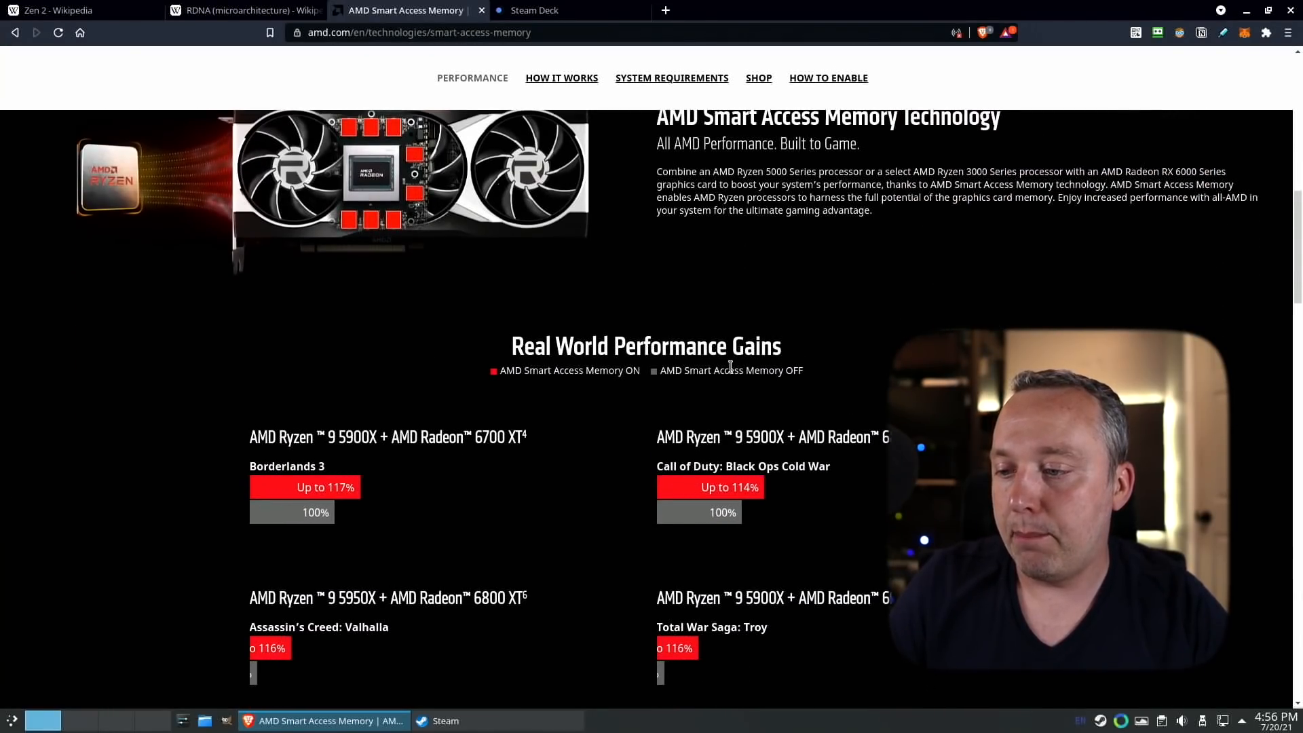
pyautogui.scroll(-3)
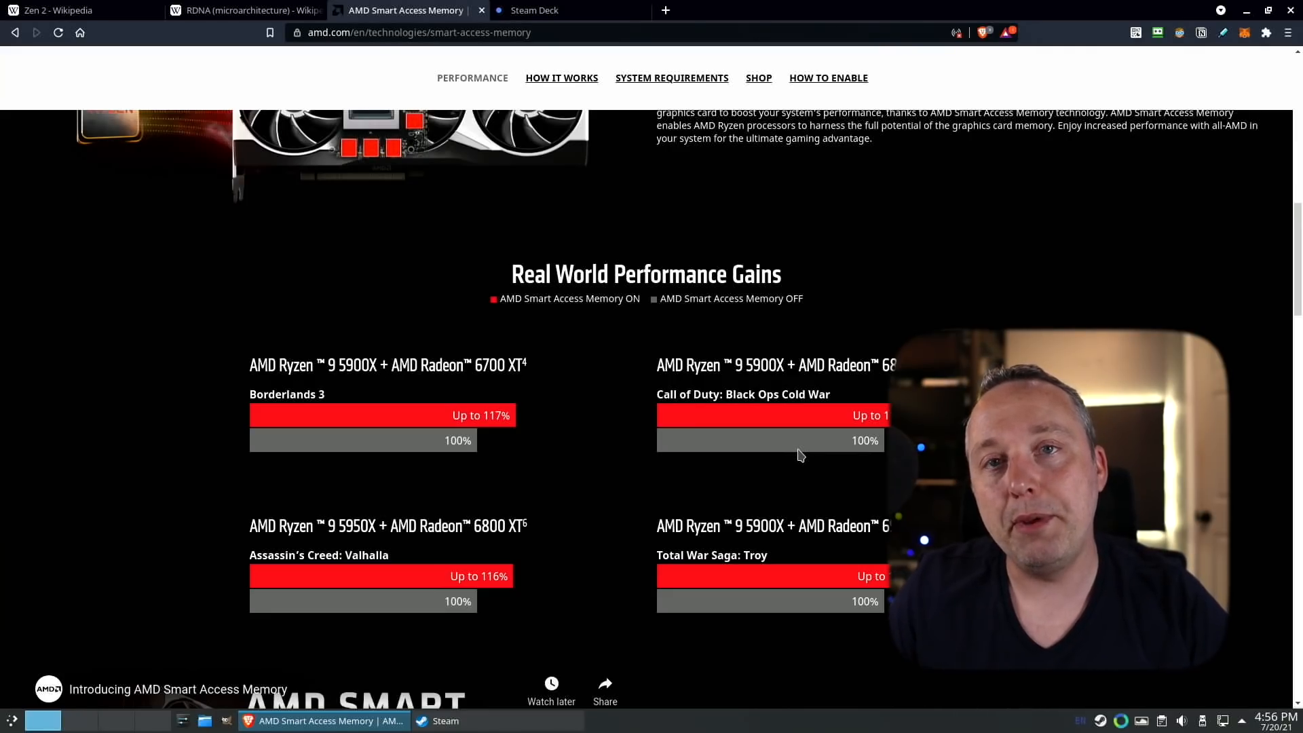
pyautogui.scroll(-3)
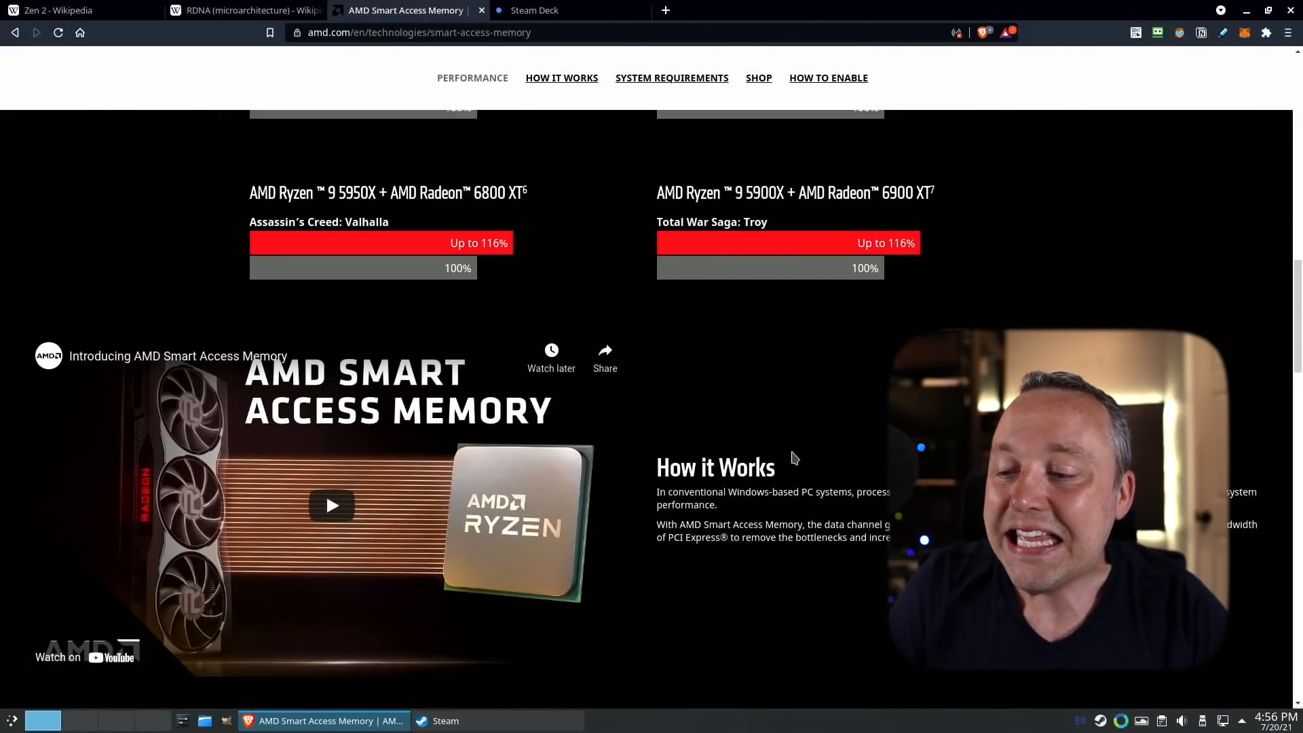
pyautogui.scroll(-3)
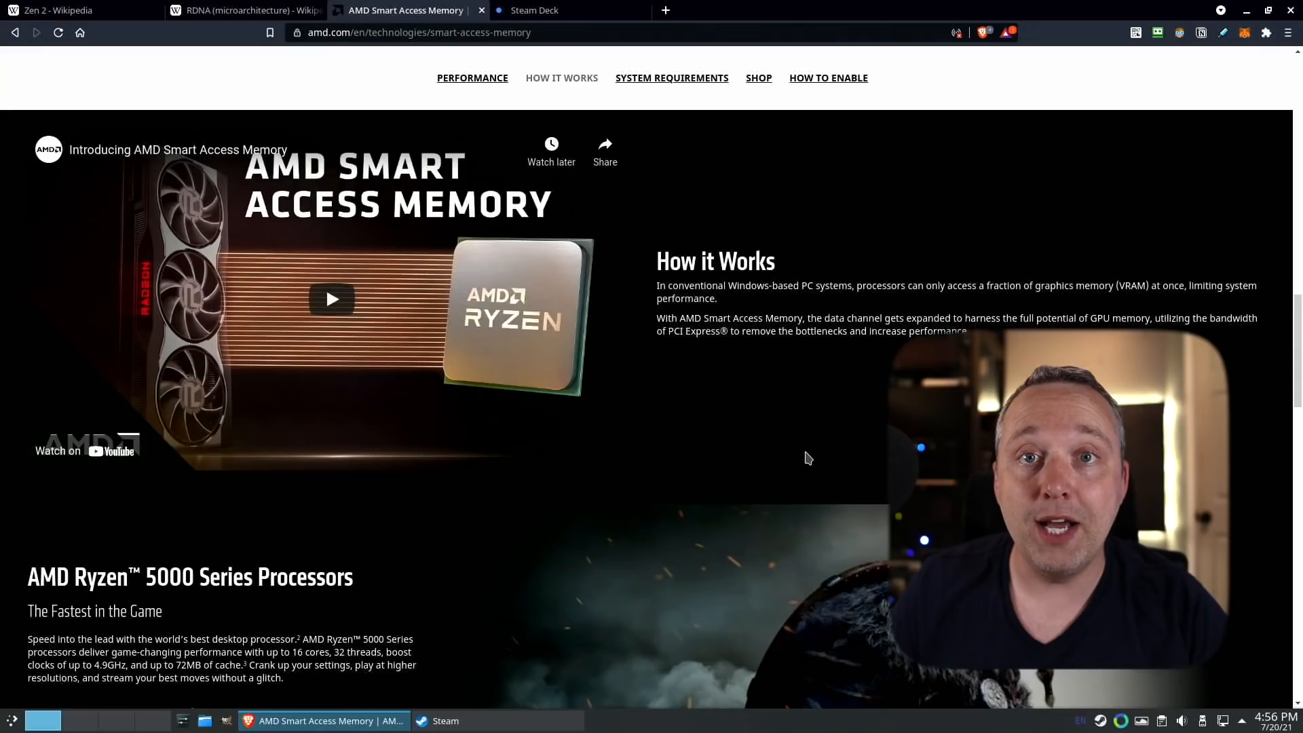
pyautogui.click(826, 10)
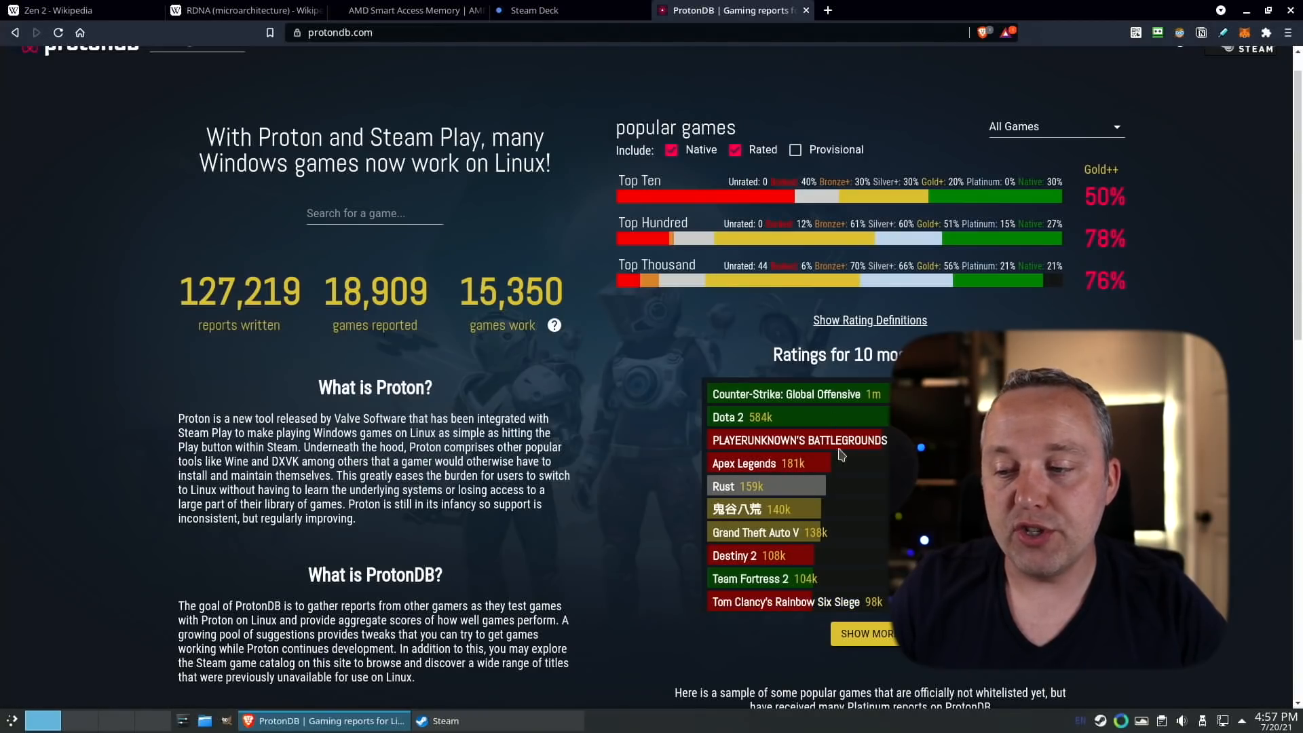
pyautogui.moveTo(854, 490)
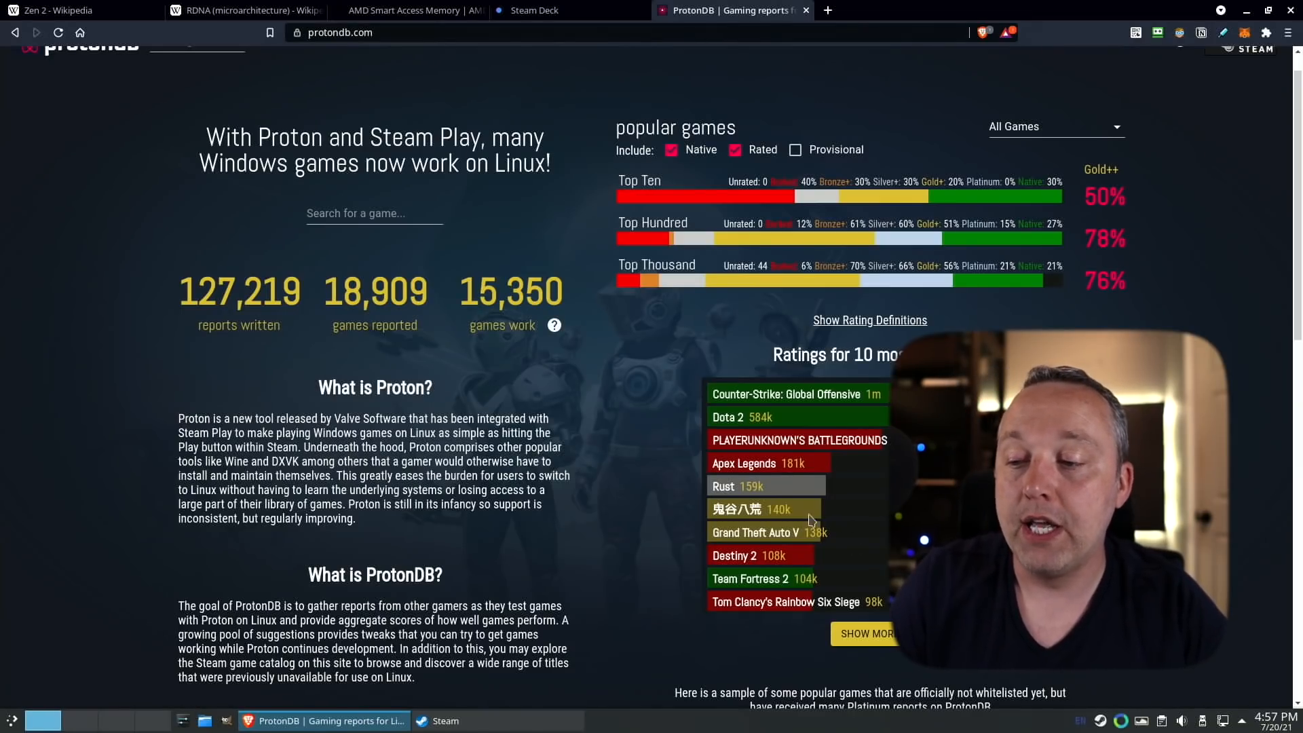
pyautogui.moveTo(1037, 218)
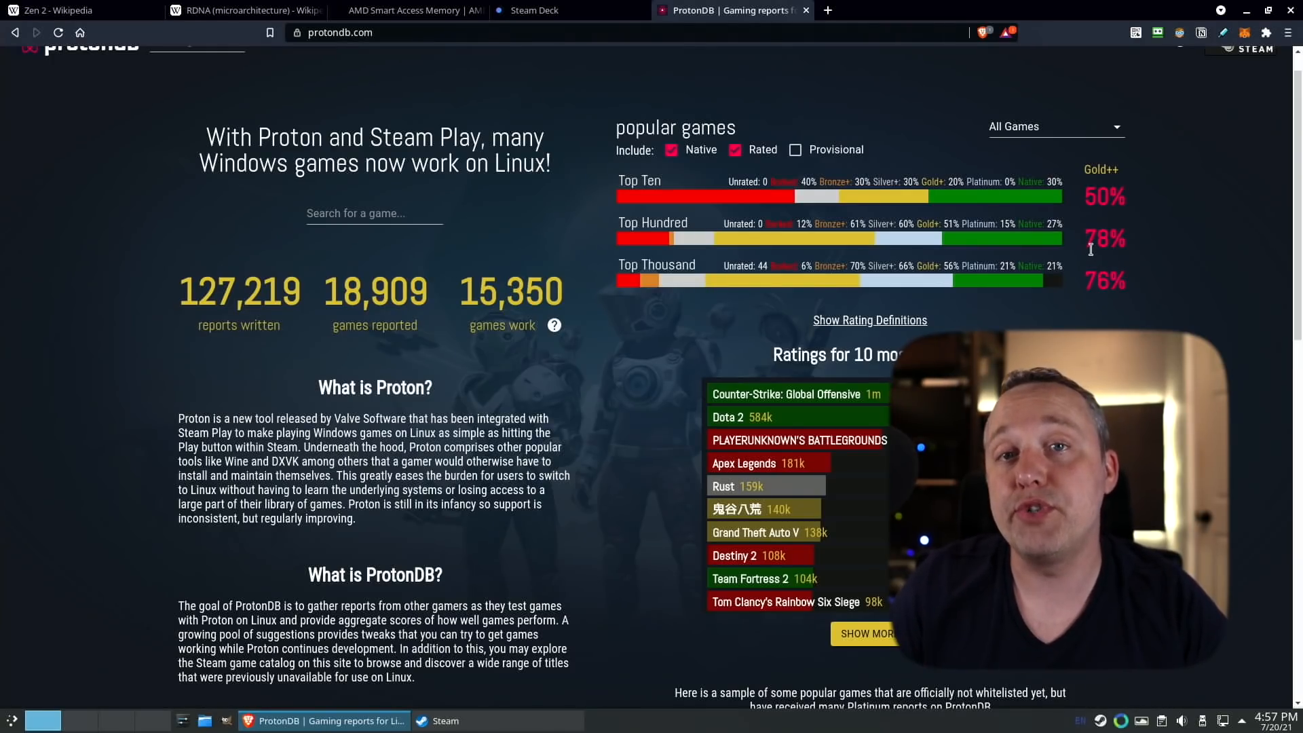
pyautogui.moveTo(734, 324)
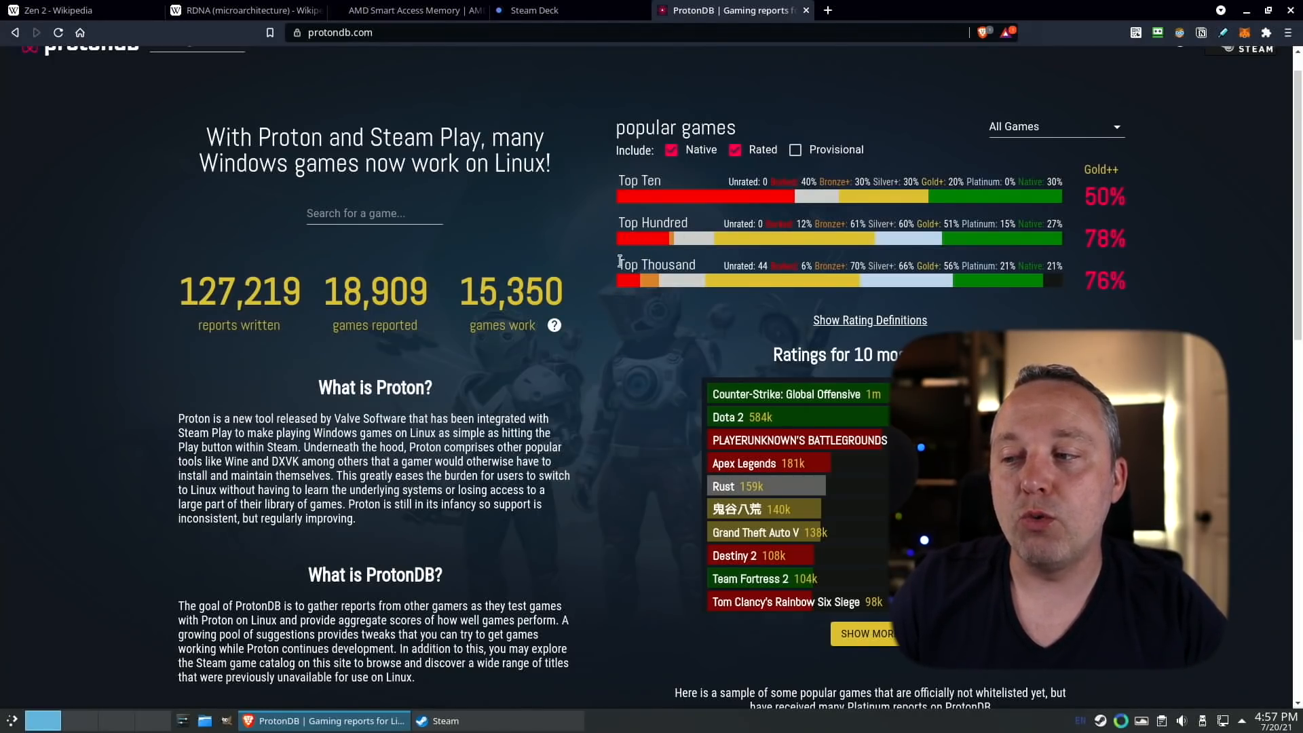
pyautogui.moveTo(624, 306)
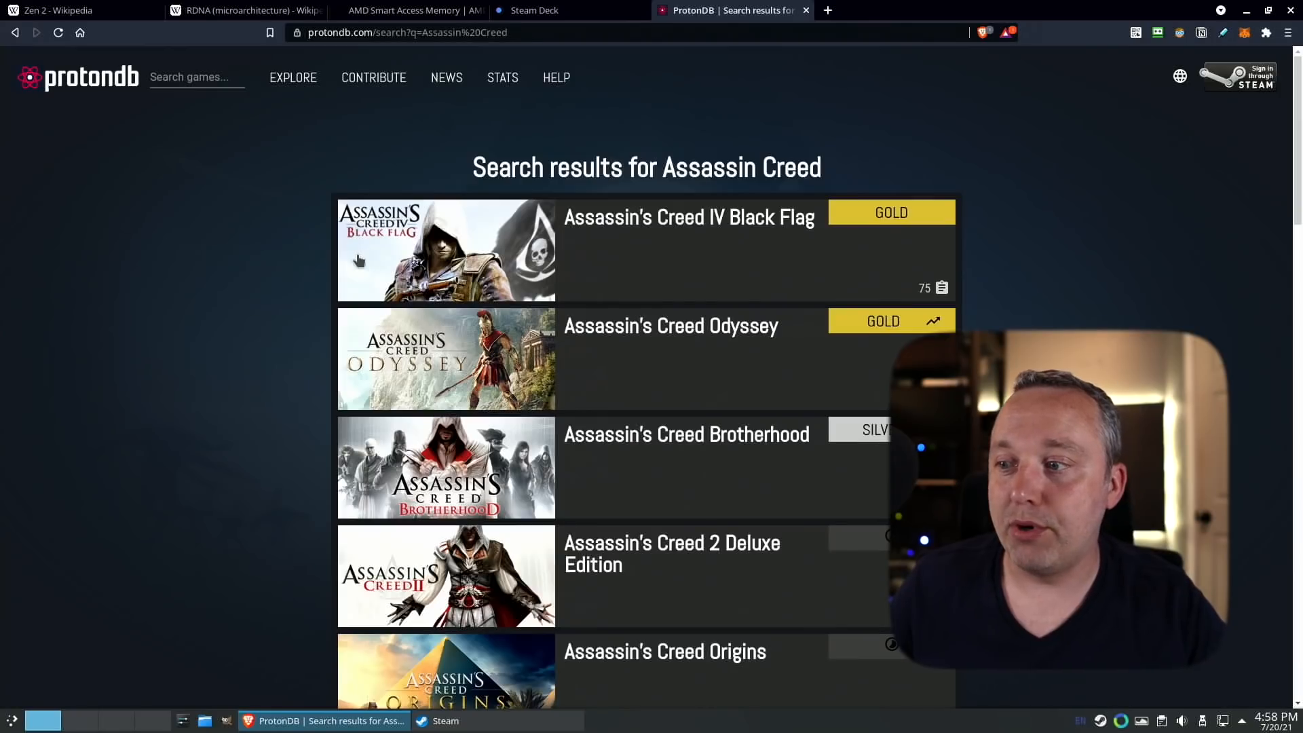
# Scroll the Assassin's Creed ProtonDB results to Chronicles: India, Unity and Liberation HD ratings.
pyautogui.scroll(-3)
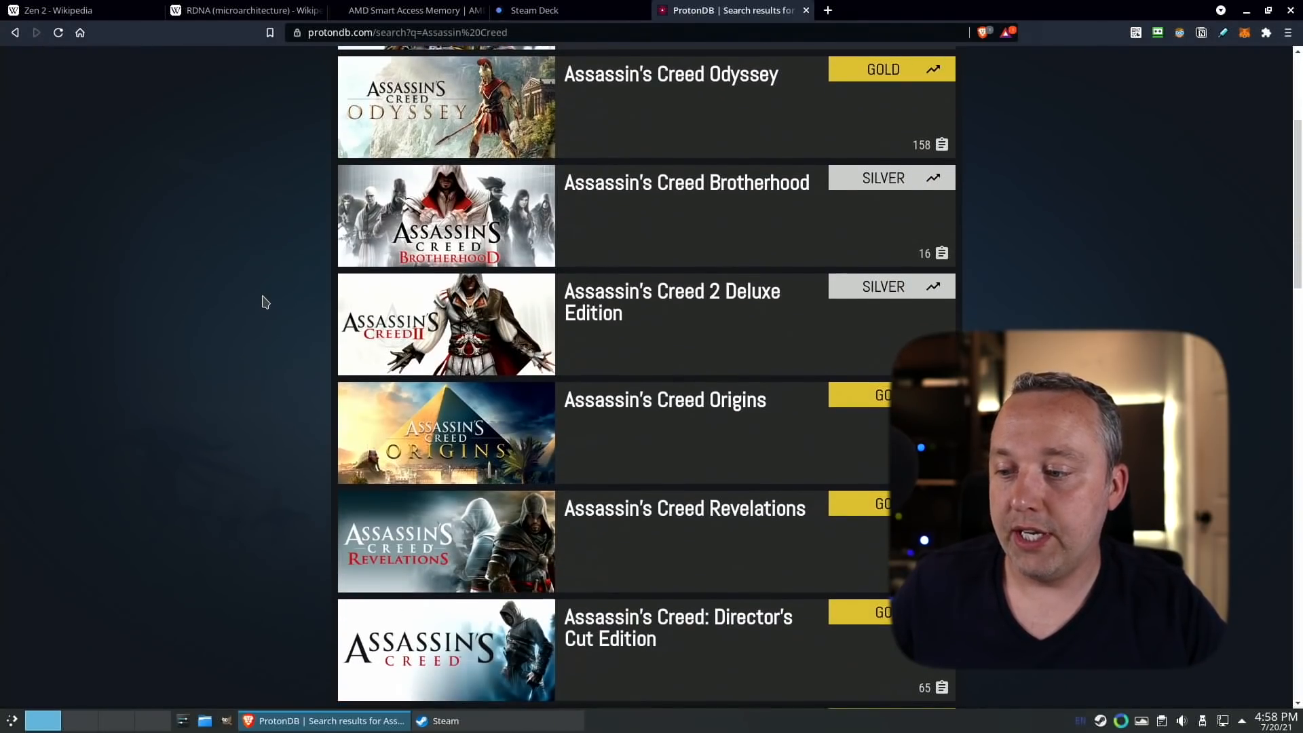
pyautogui.scroll(-3)
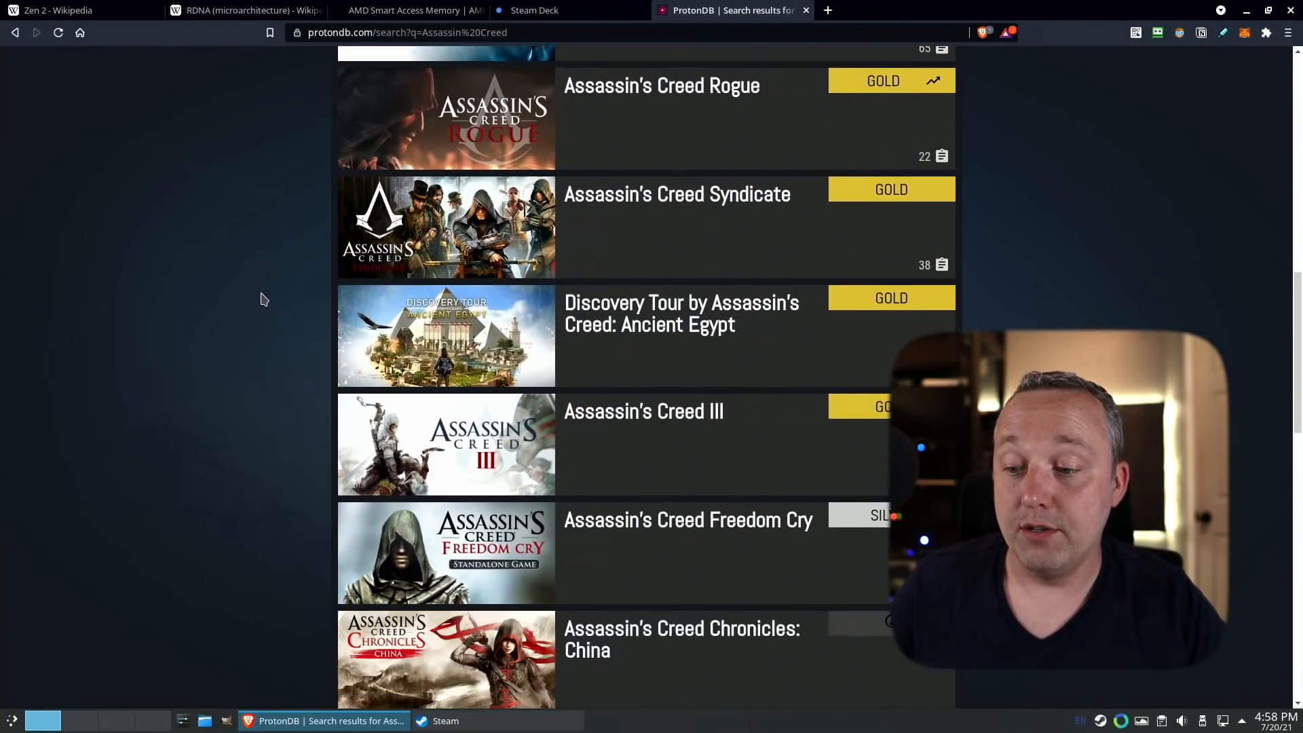
pyautogui.scroll(-3)
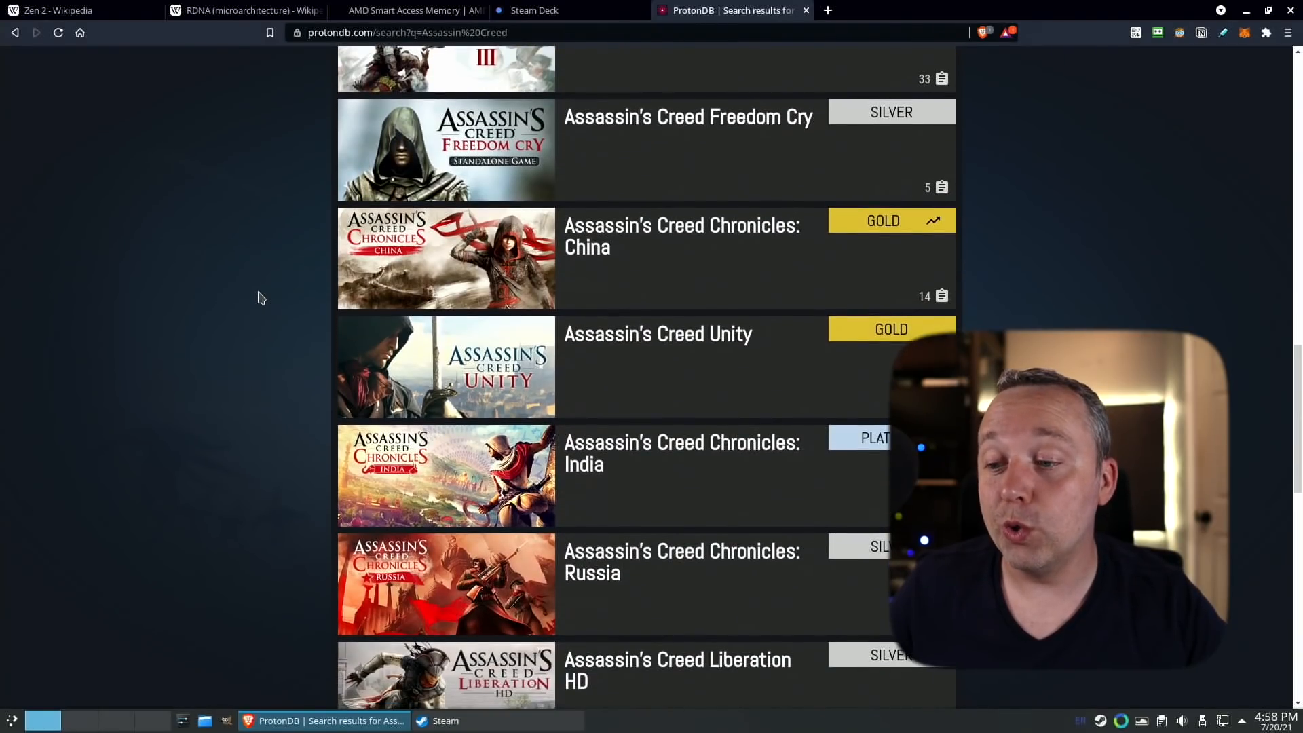
pyautogui.scroll(-3)
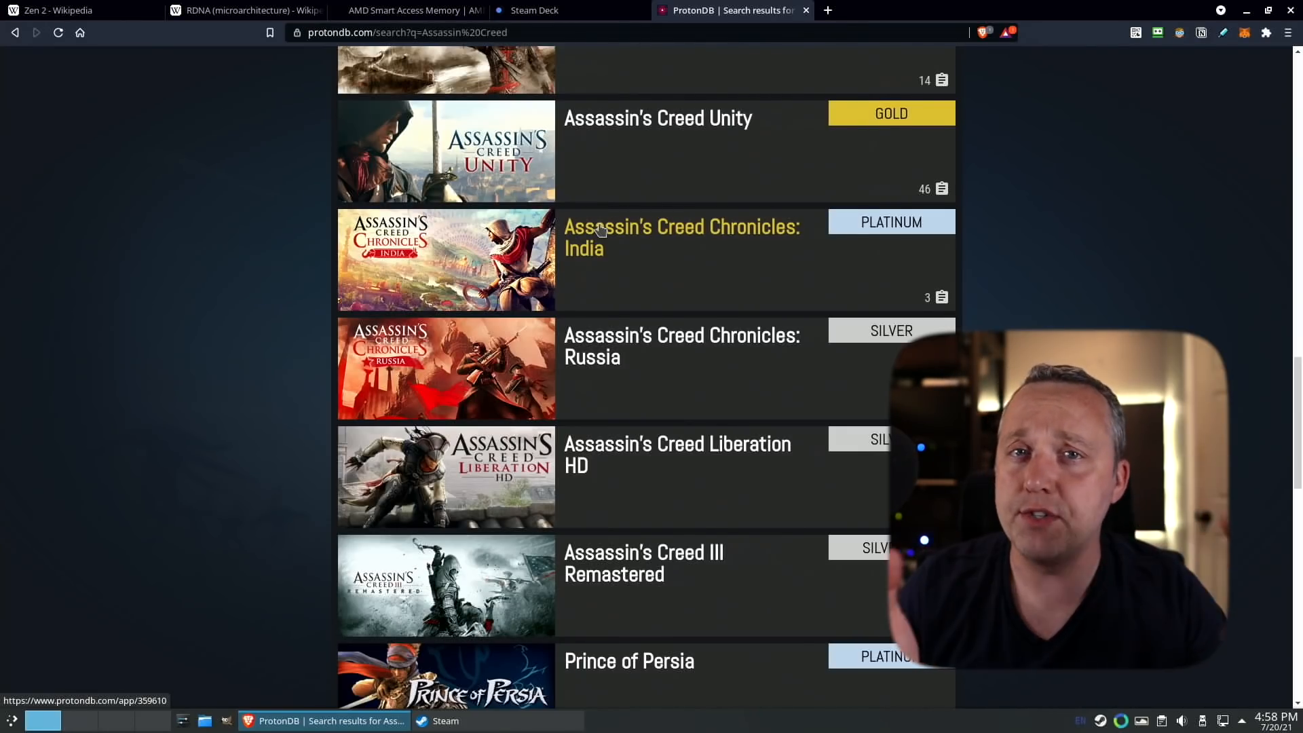
pyautogui.moveTo(719, 251)
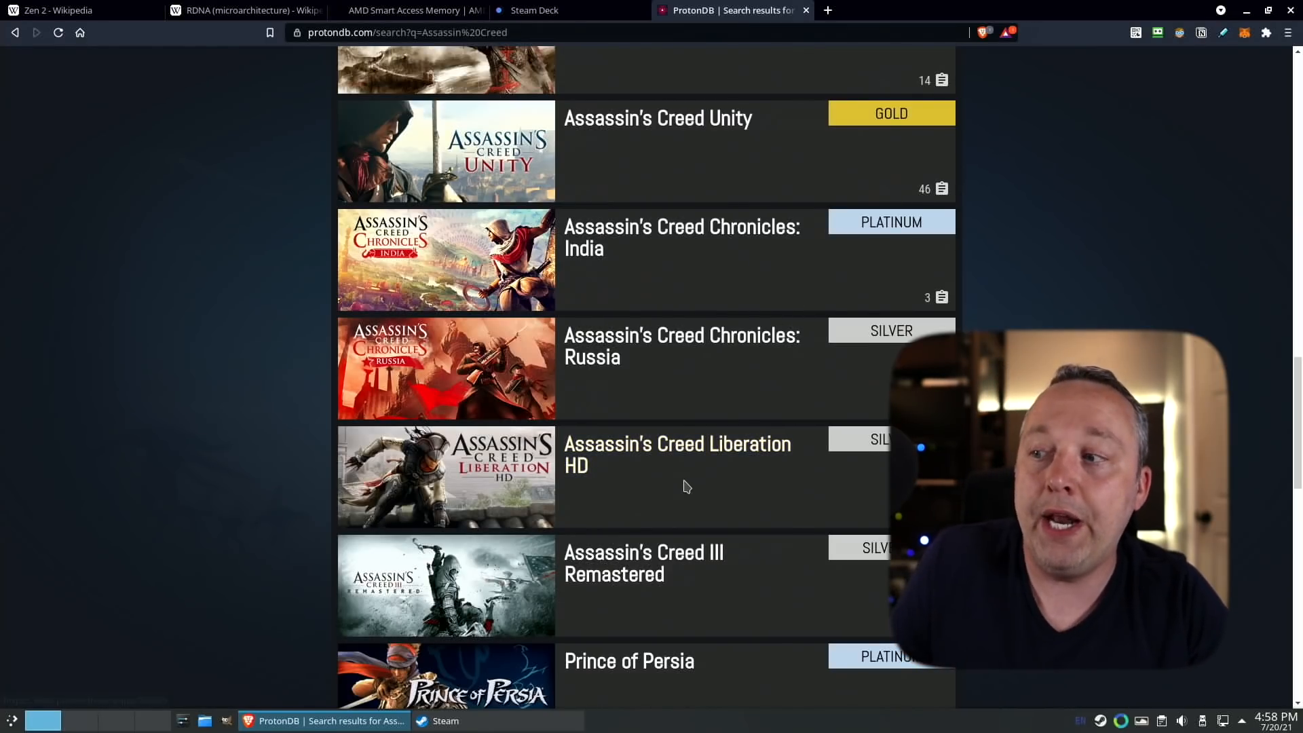
pyautogui.moveTo(665, 455)
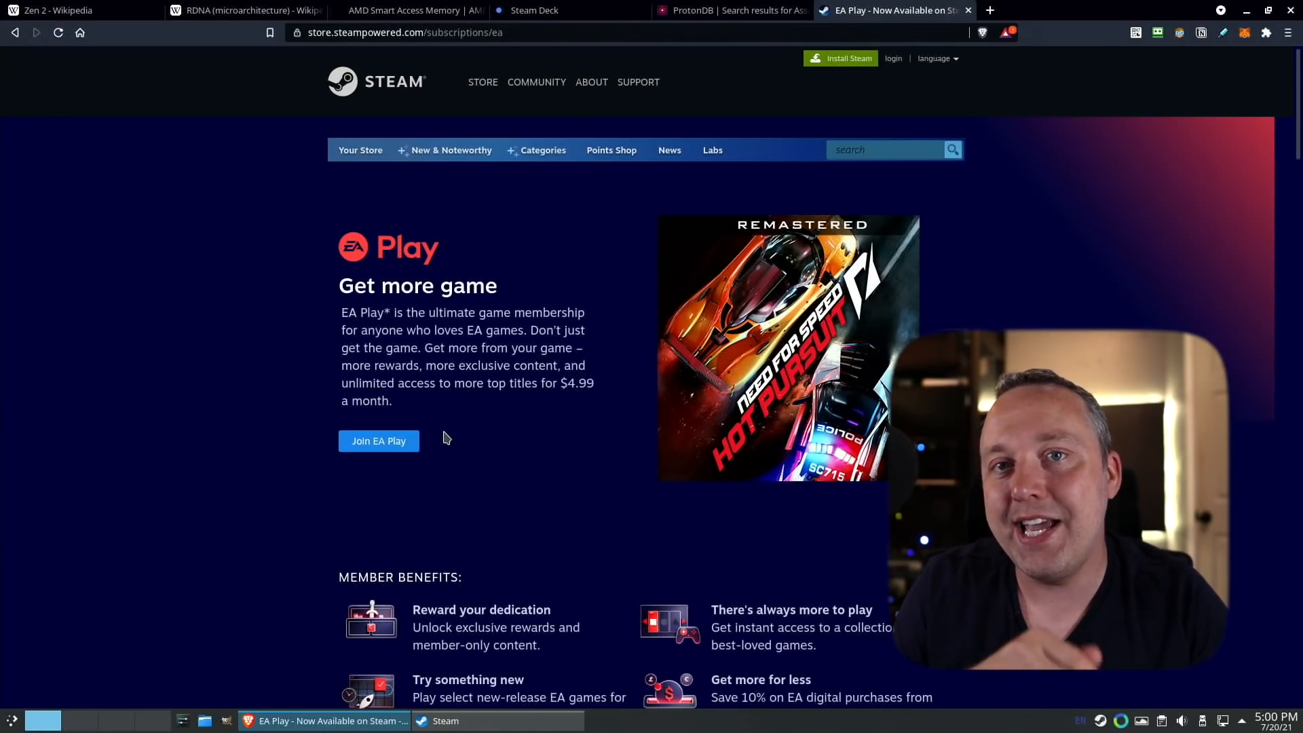
pyautogui.moveTo(455, 413)
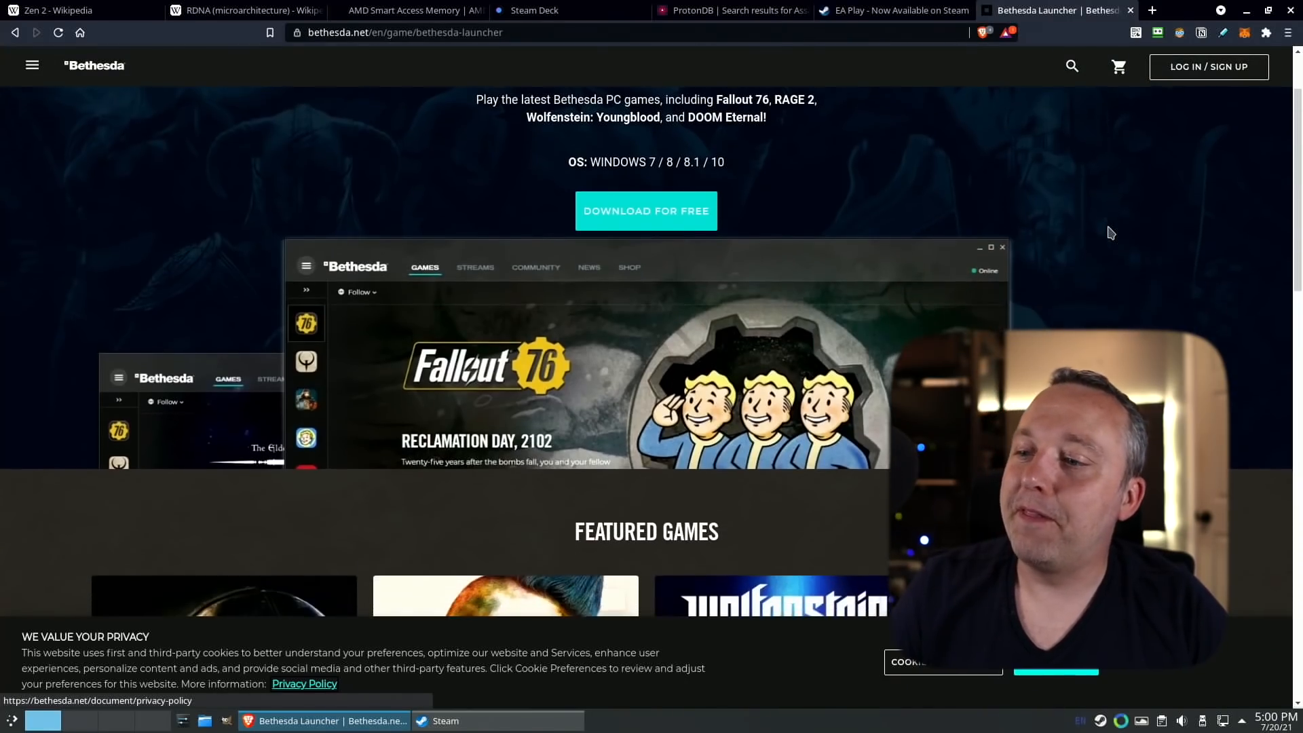
# Scroll the Bethesda Launcher page through Featured Games and back to the free download offer.
pyautogui.scroll(-3)
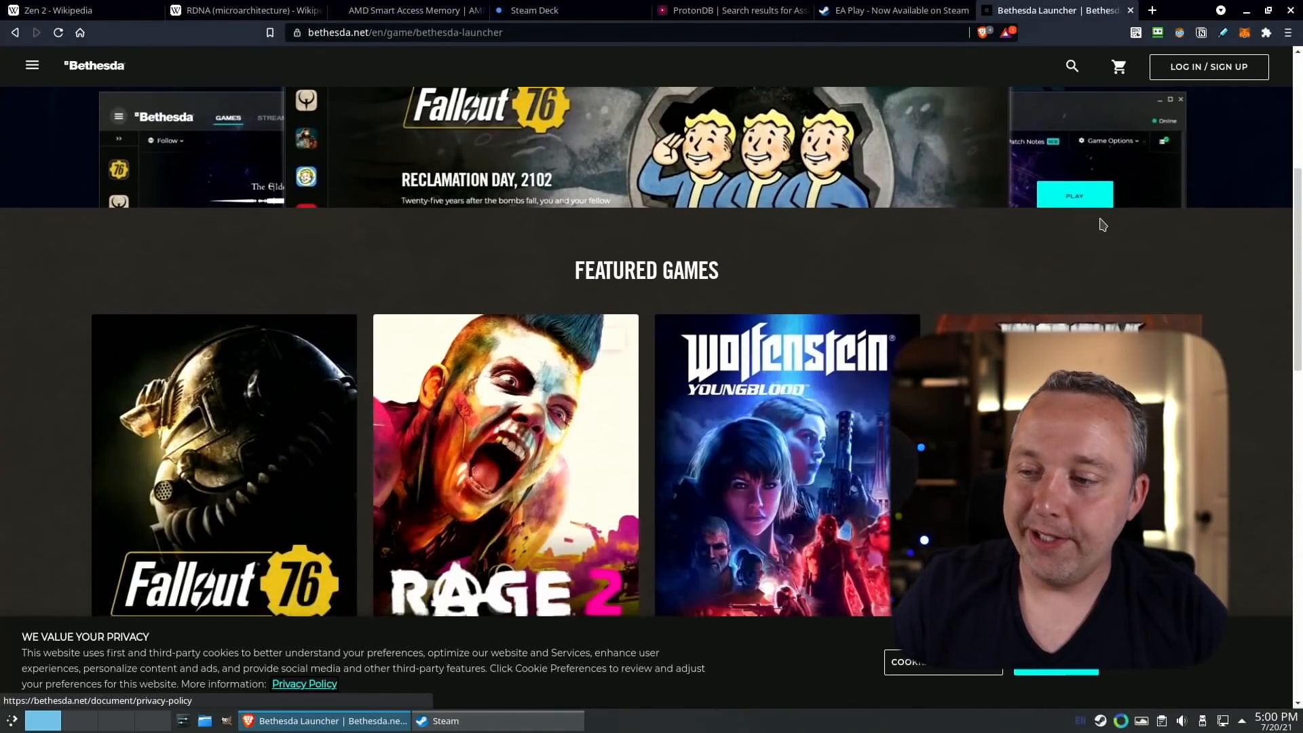
pyautogui.scroll(-3)
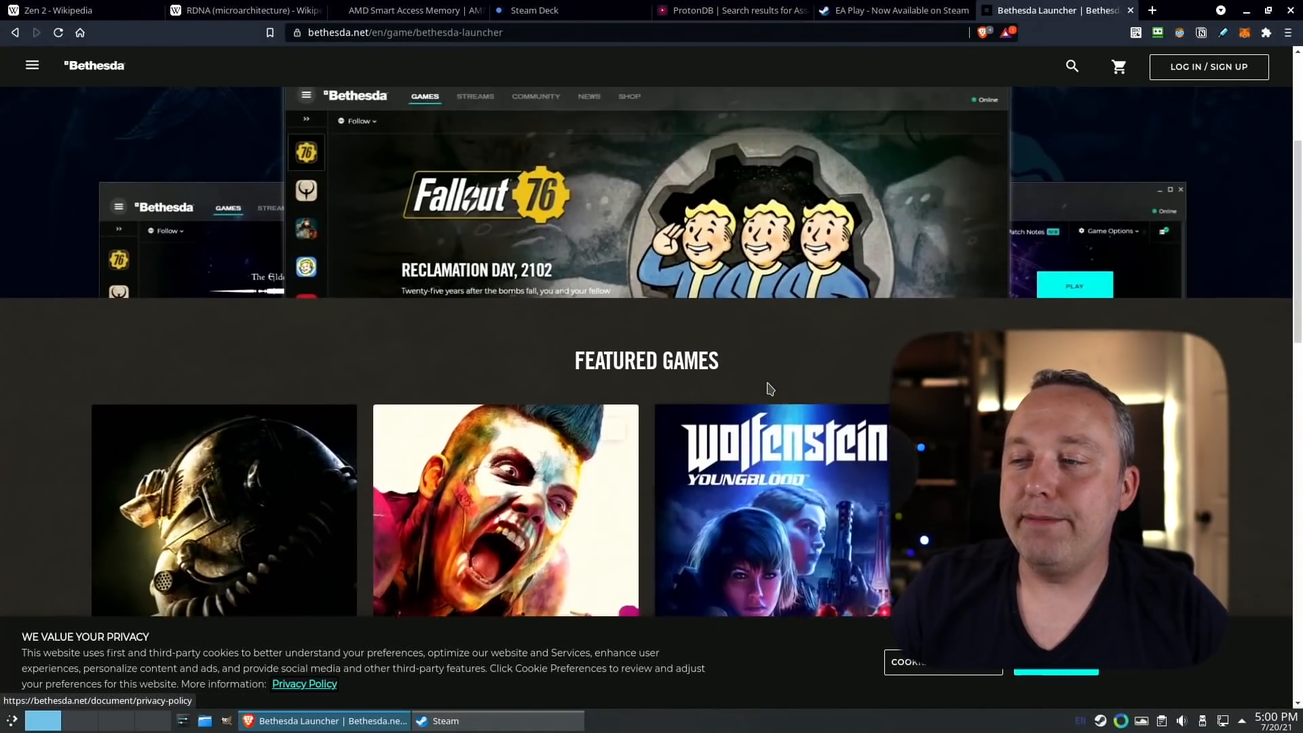
pyautogui.scroll(3)
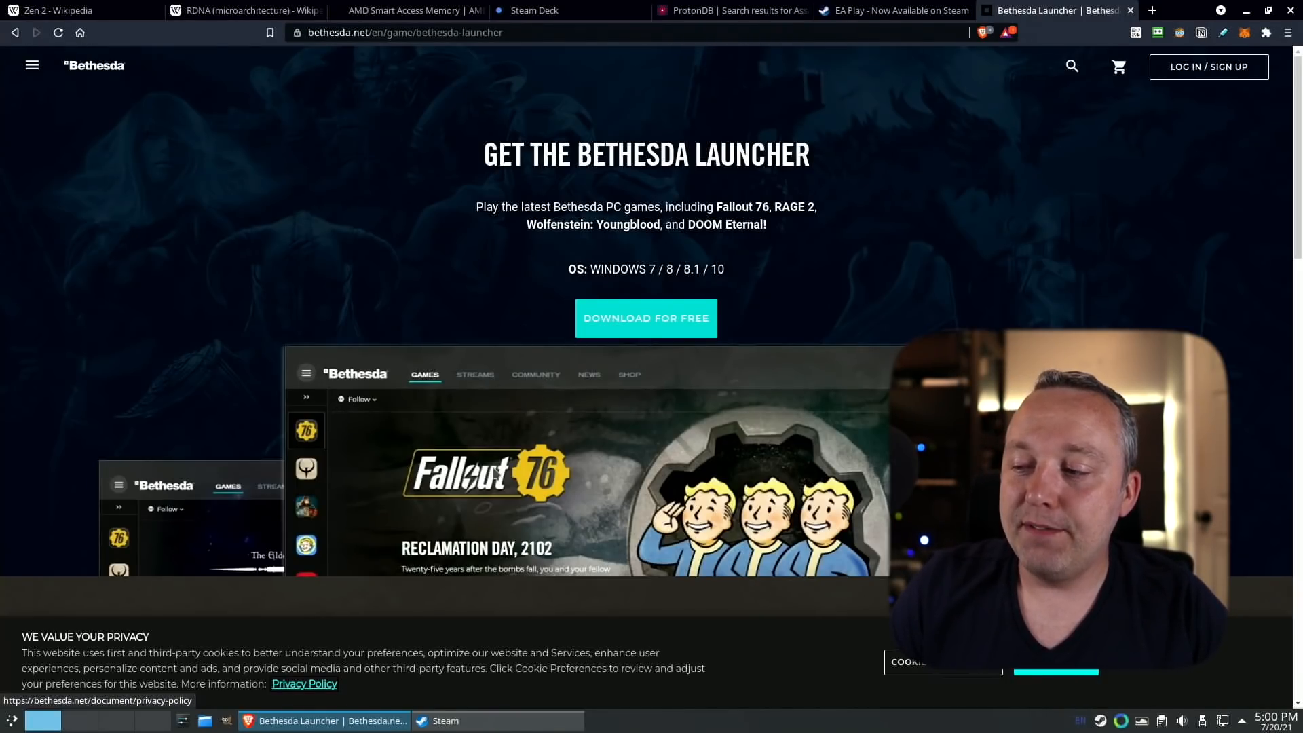
pyautogui.scroll(-3)
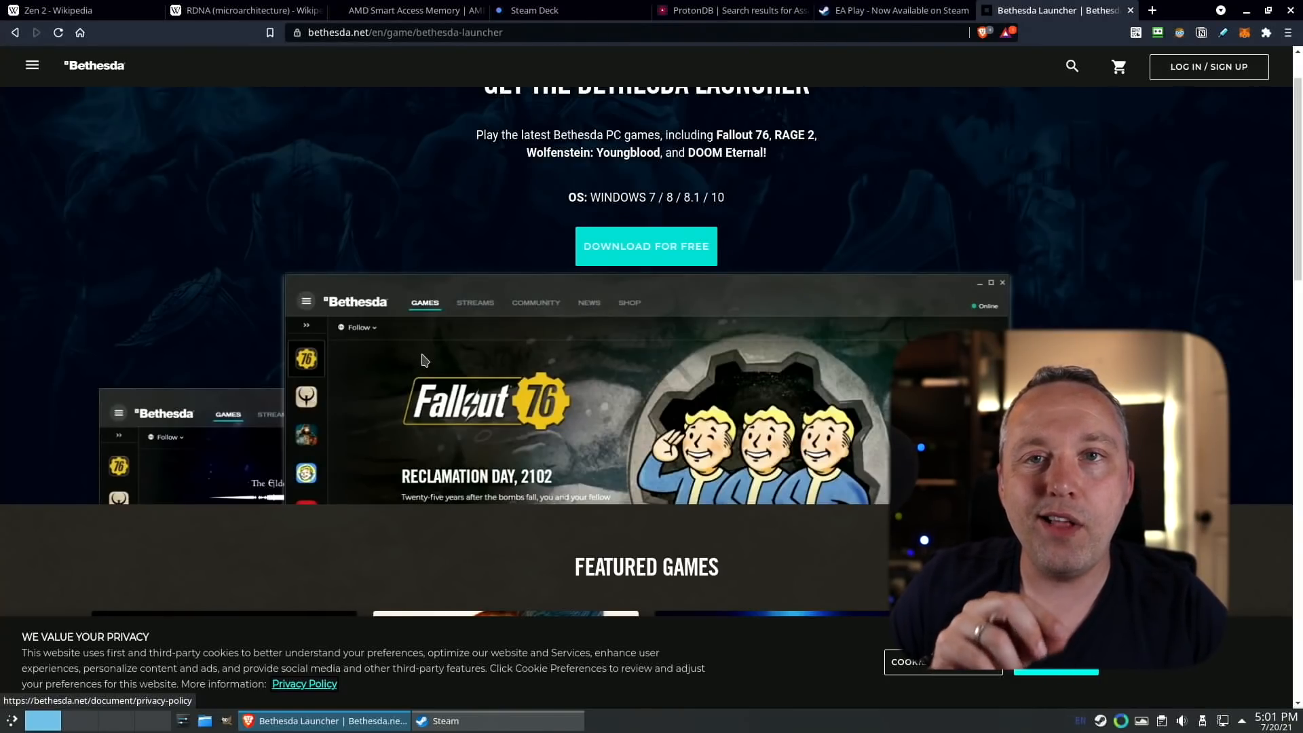
pyautogui.moveTo(416, 374)
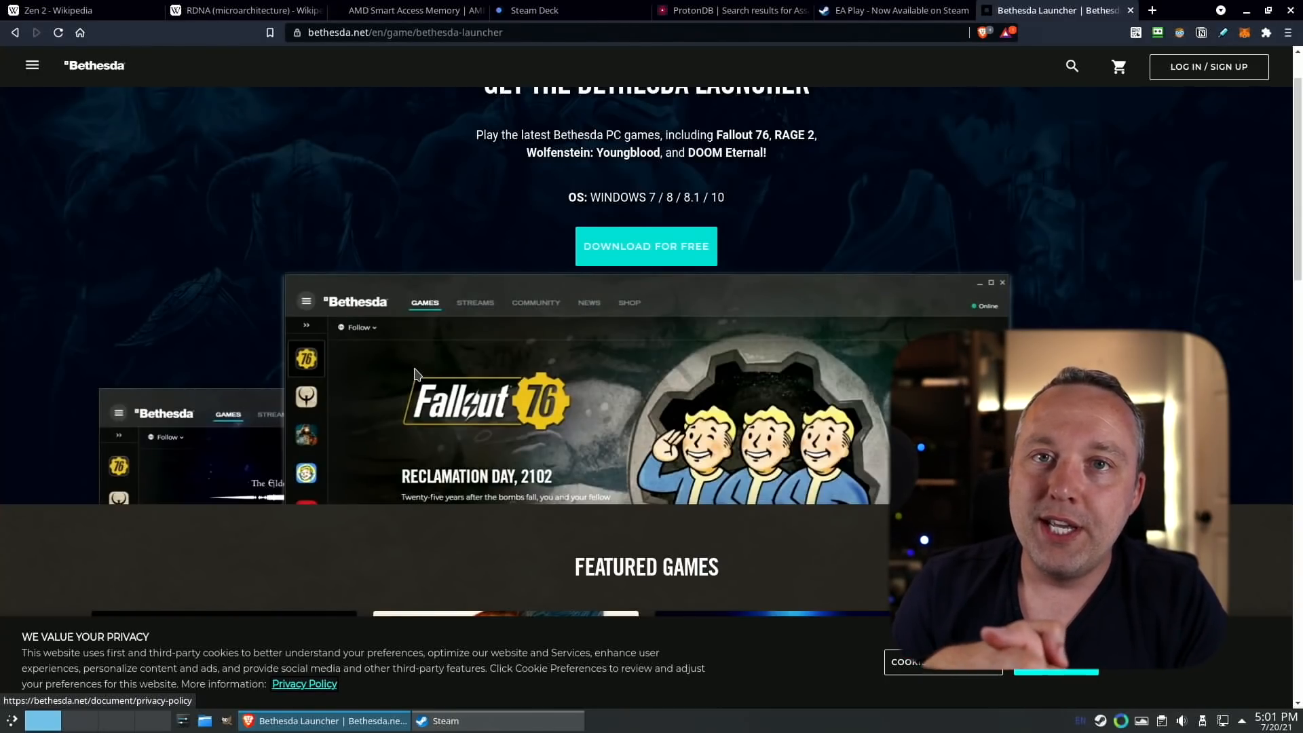
# Switch to the Epic Games Store tab and scroll the front page with the GTA V sale.
pyautogui.click(1072, 10)
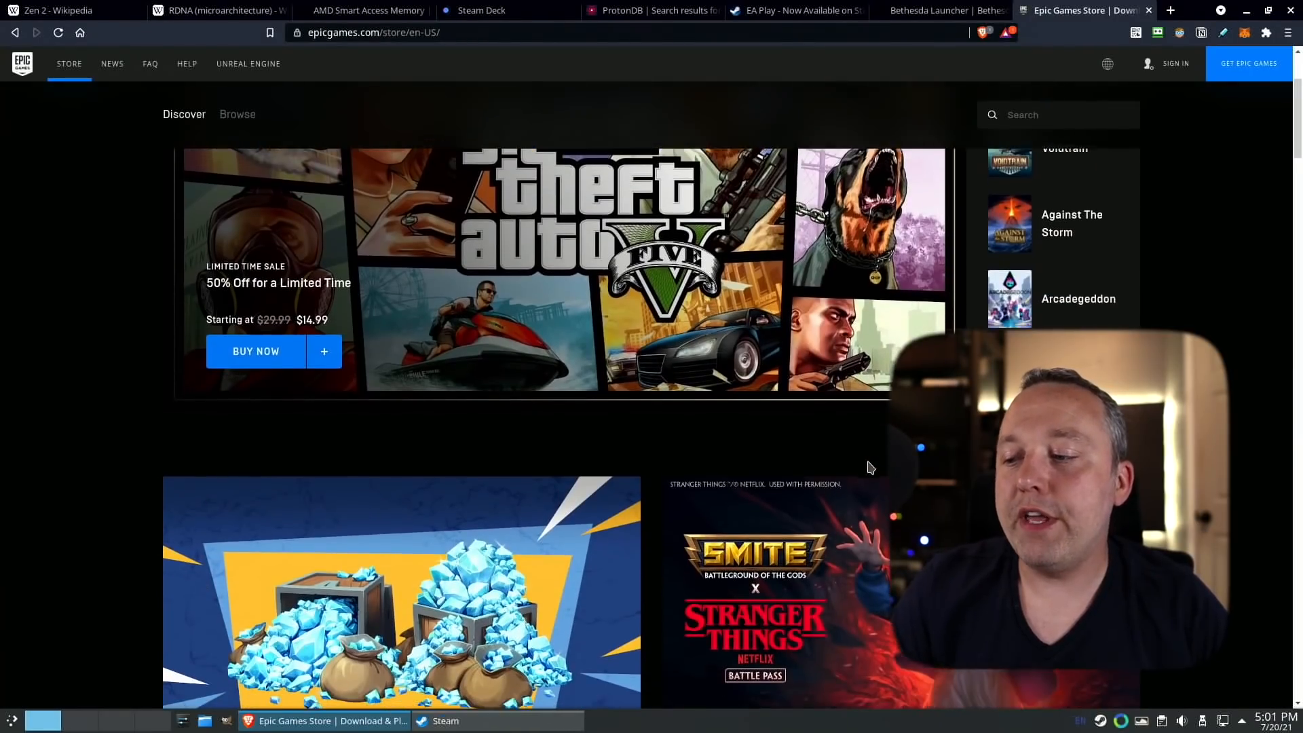
pyautogui.scroll(-3)
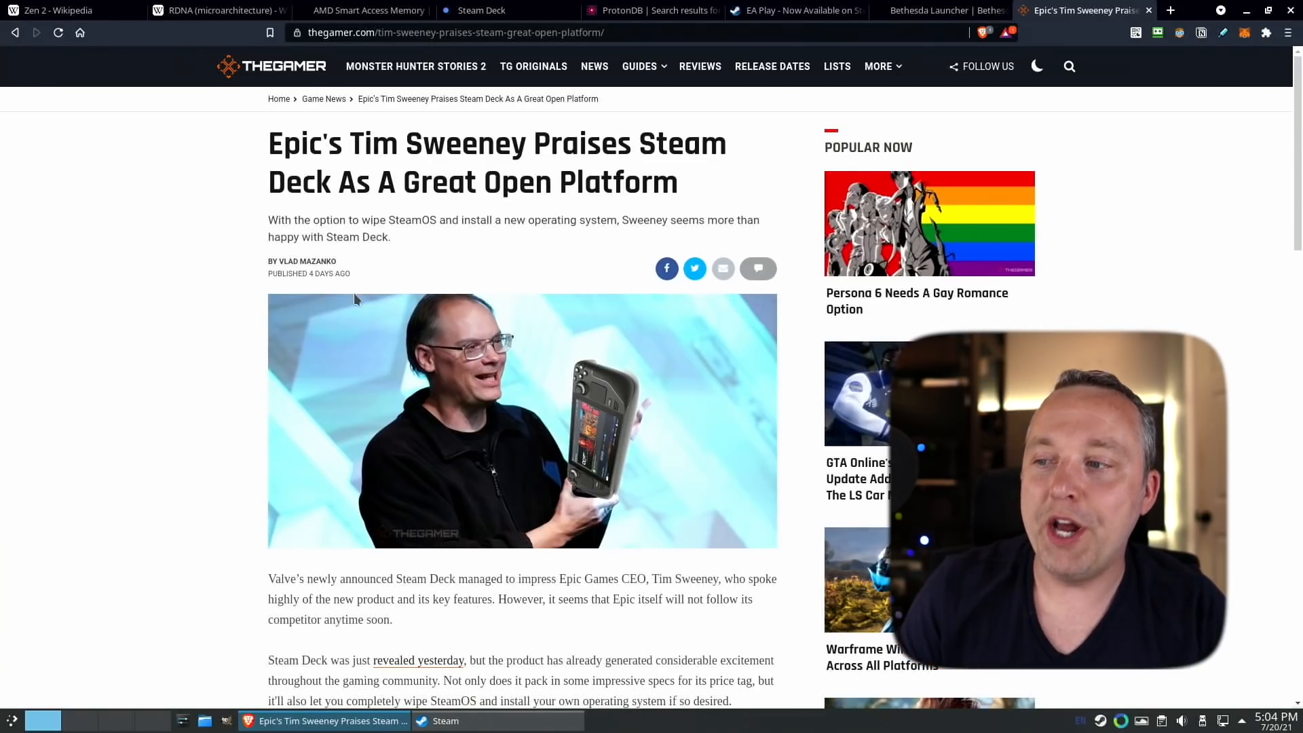
# Scroll TheGamer's Tim Sweeney article down to the tweet calling Steam Deck an open platform.
pyautogui.scroll(-3)
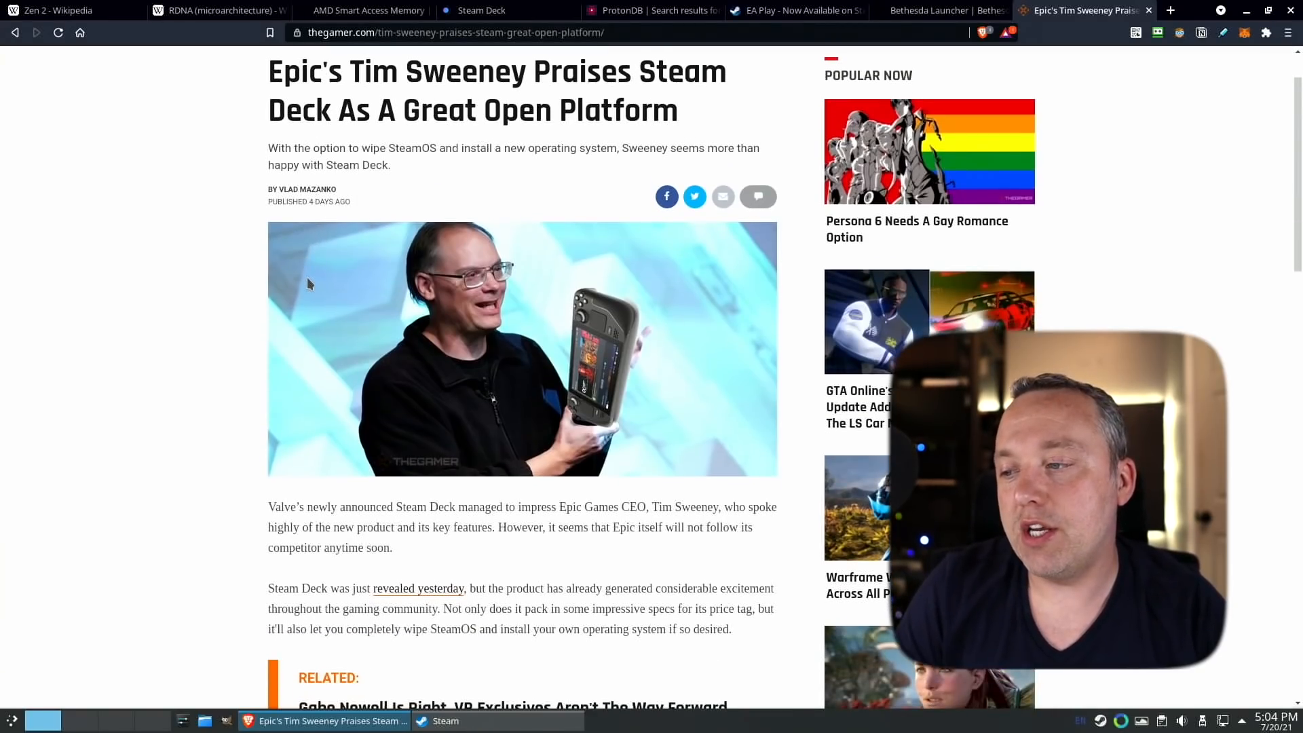
pyautogui.scroll(-3)
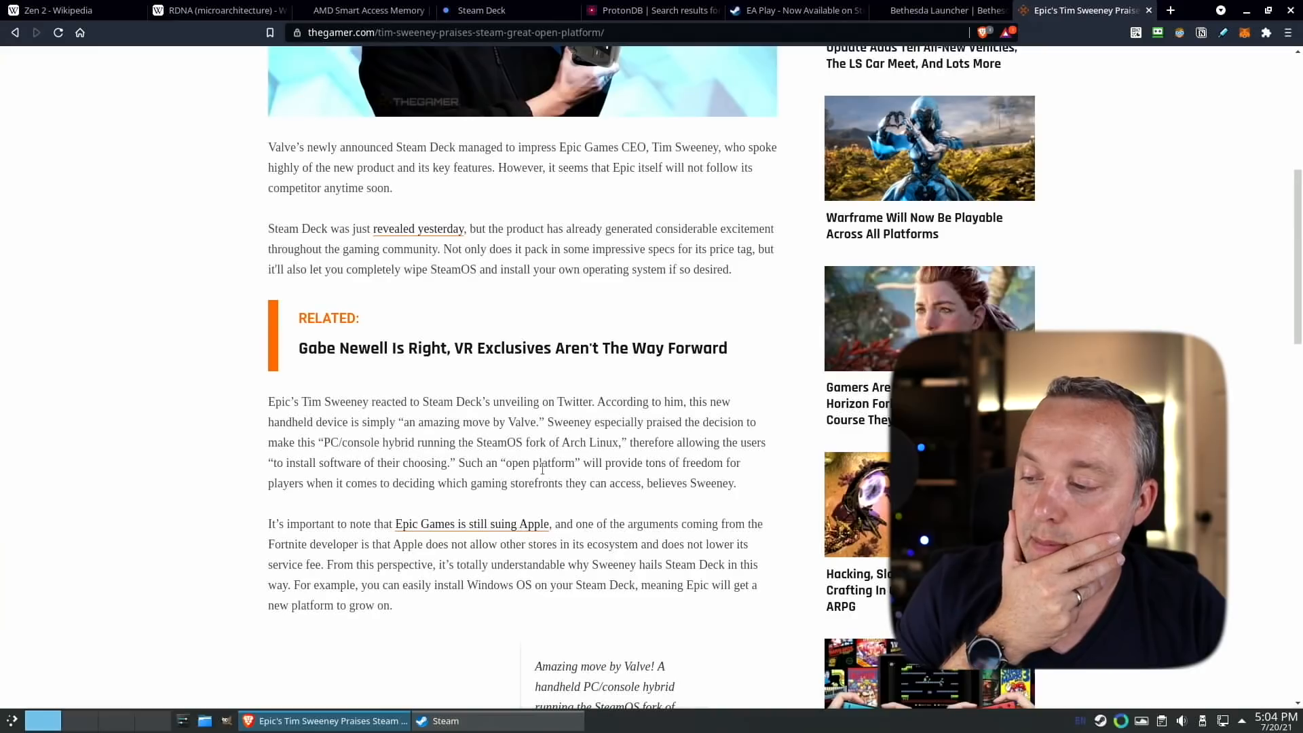
pyautogui.scroll(-3)
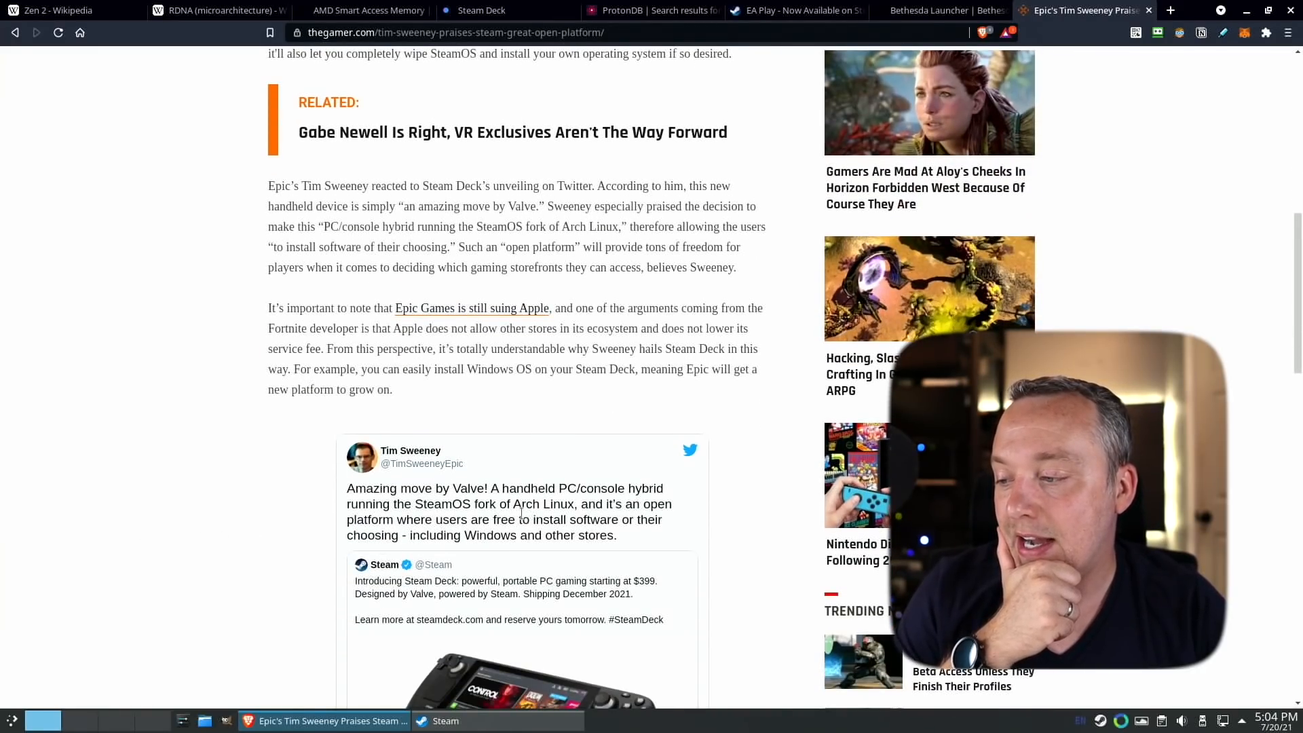
pyautogui.moveTo(478, 478)
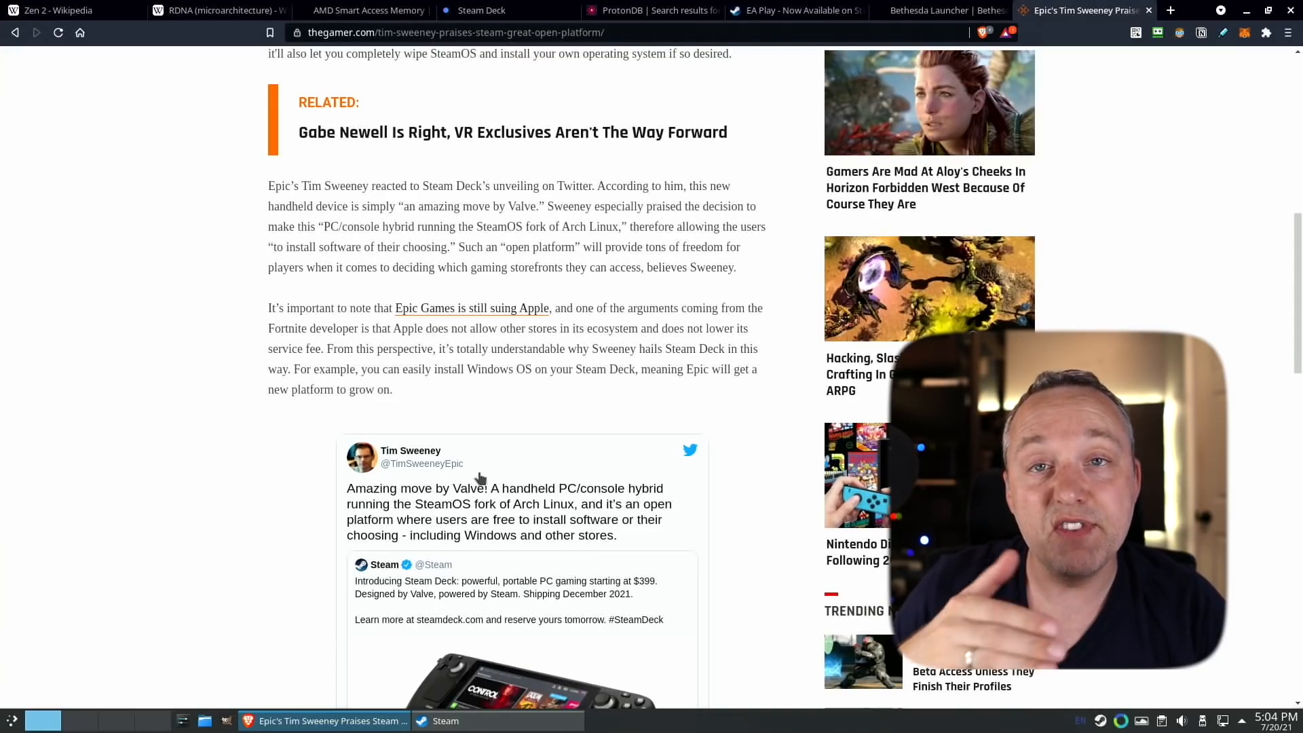